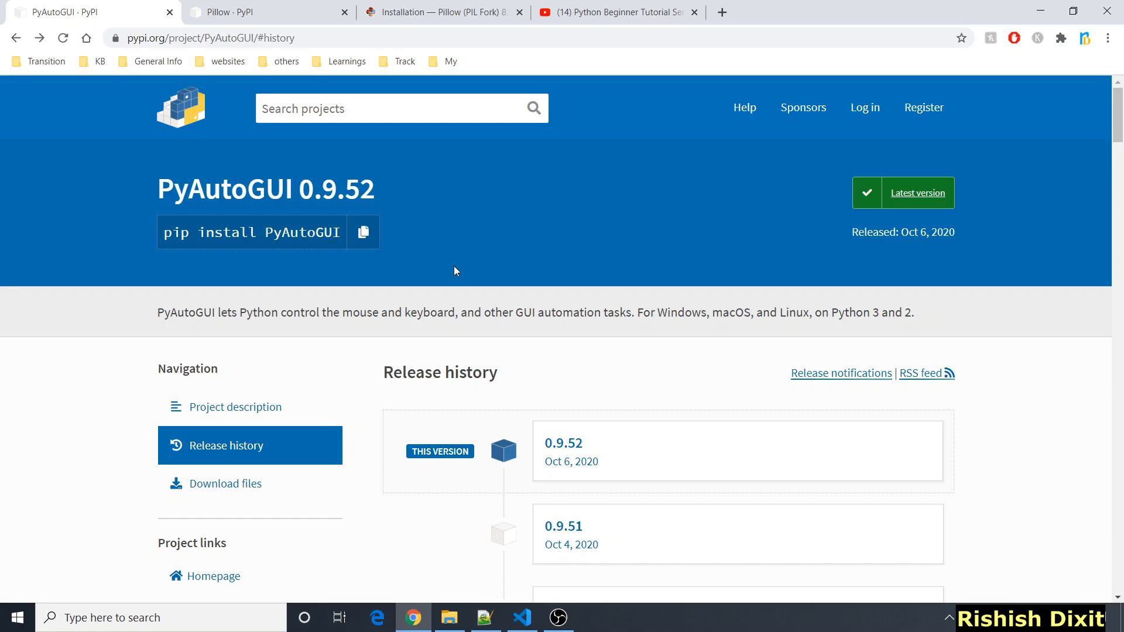
mouse_move(258, 192)
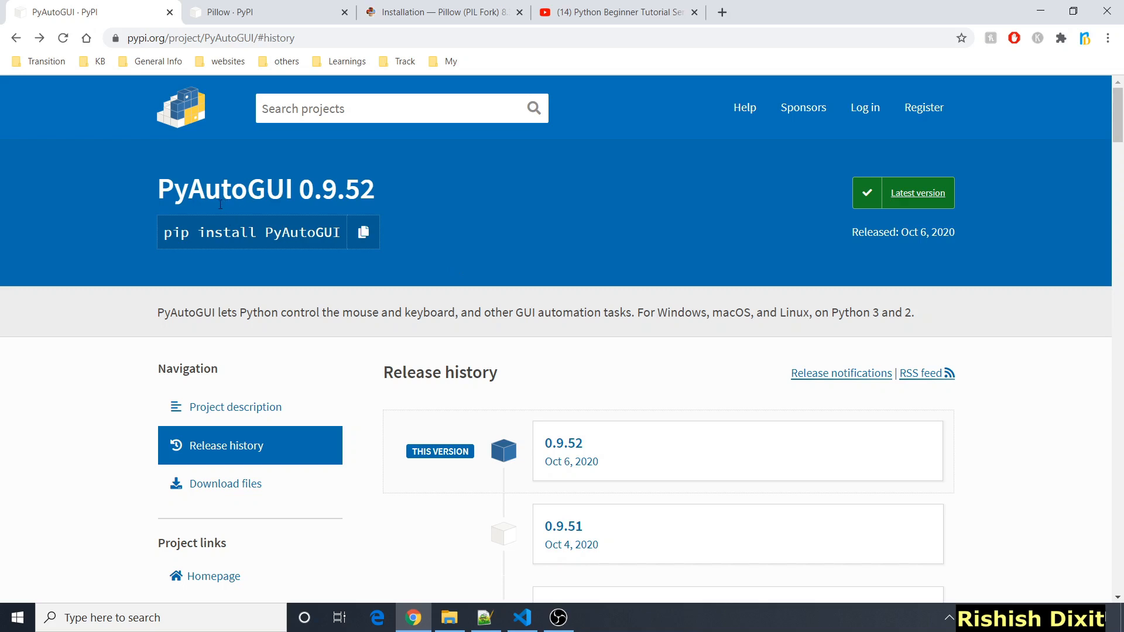
mouse_move(479, 488)
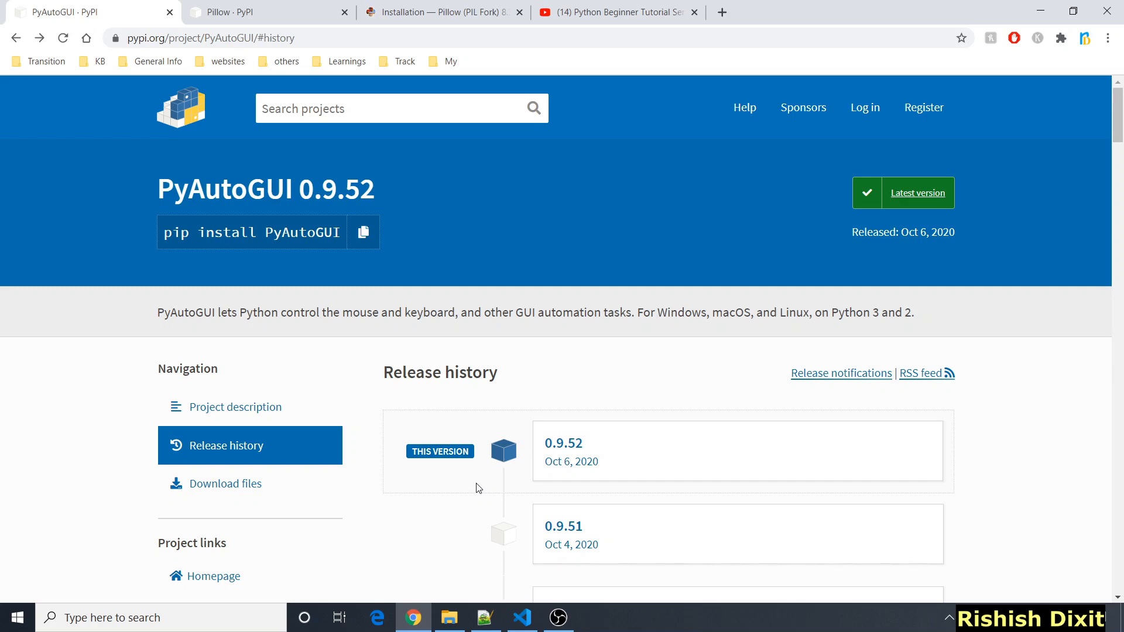
Switch to the YouTube Python Beginner Tutorial Series playlist tab and scroll through it
click(616, 13)
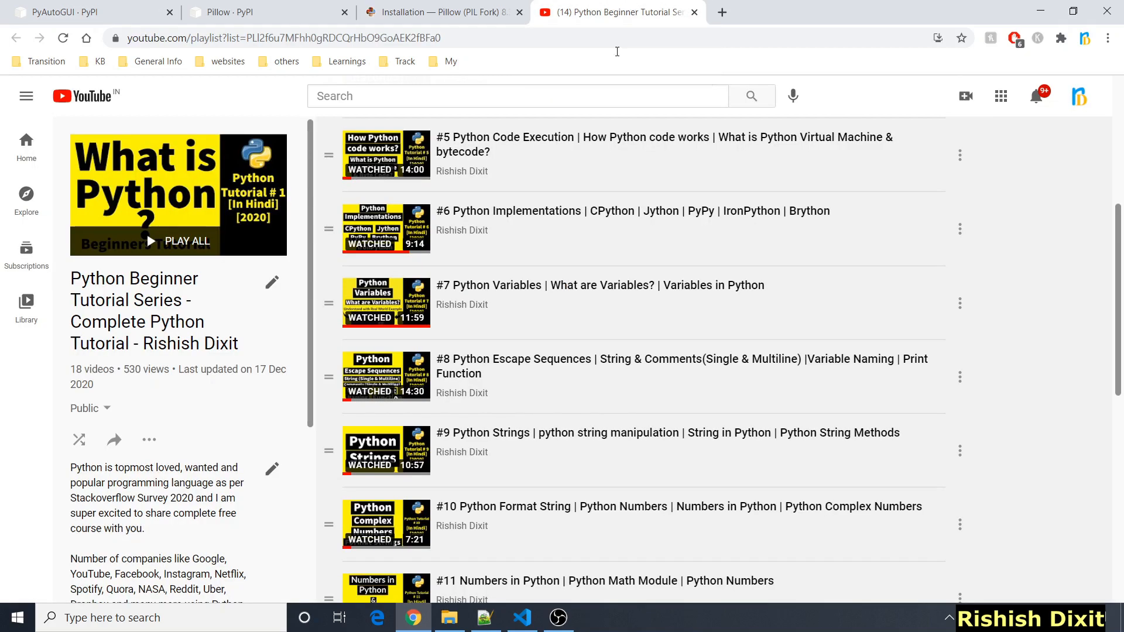
mouse_move(686, 237)
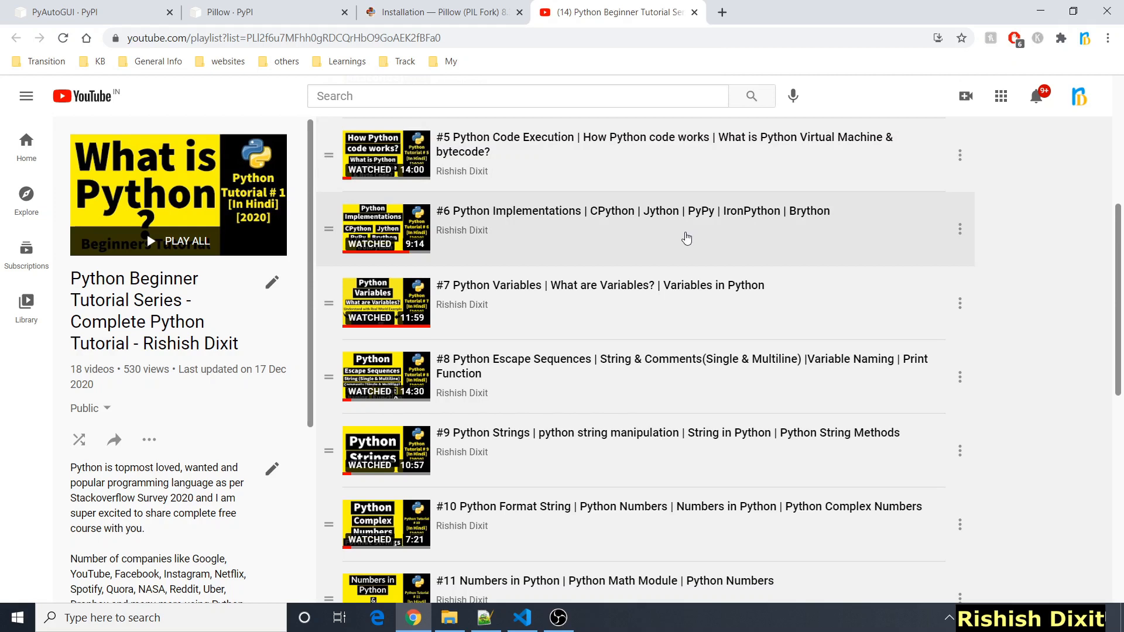
scroll(down, 3)
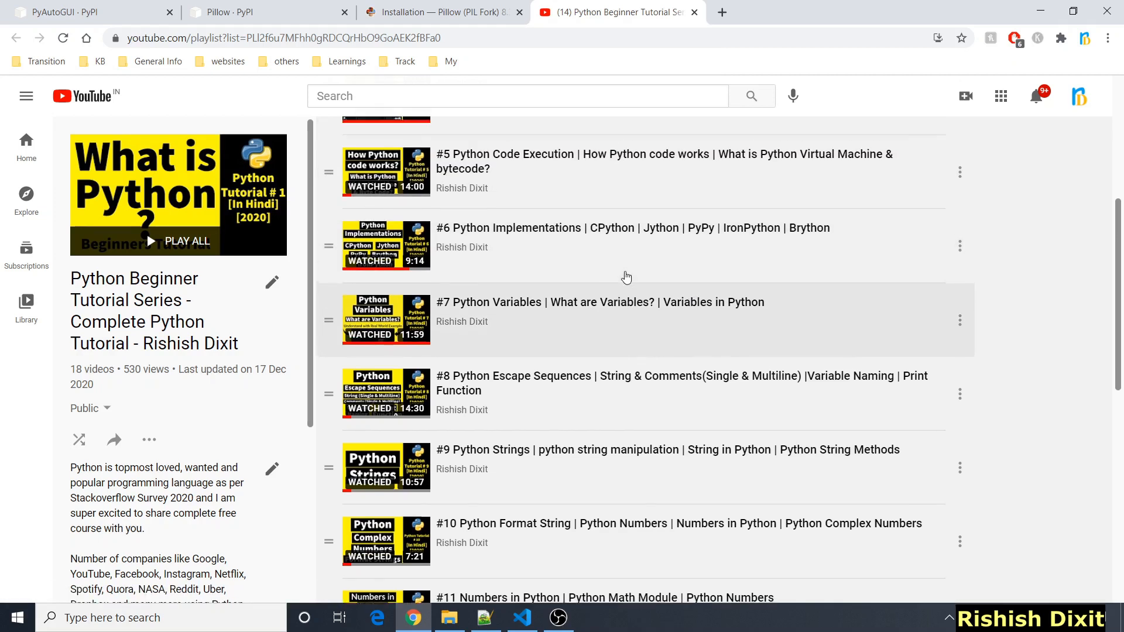
Return to the PyAutoGUI 0.9.52 release history tab on PyPI
click(86, 12)
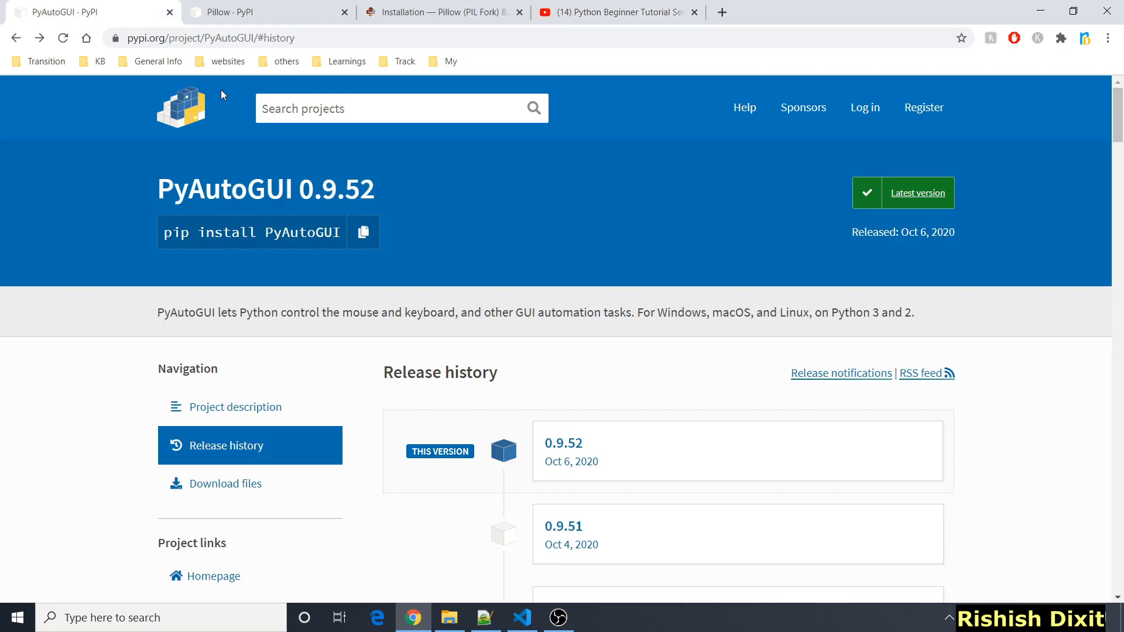
mouse_move(286, 157)
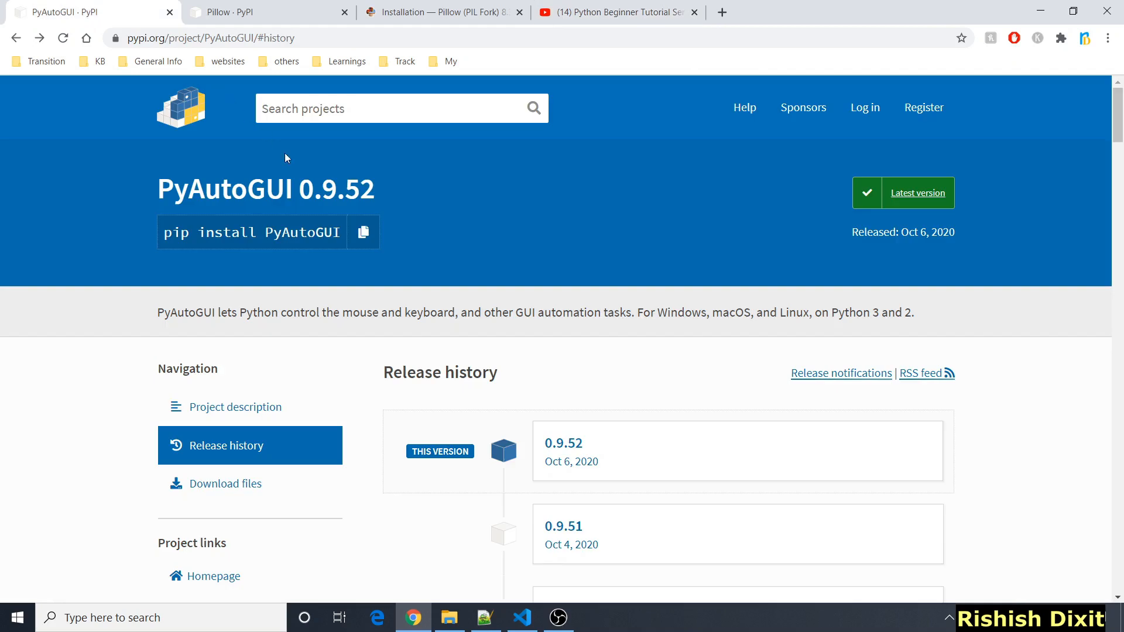
mouse_move(322, 201)
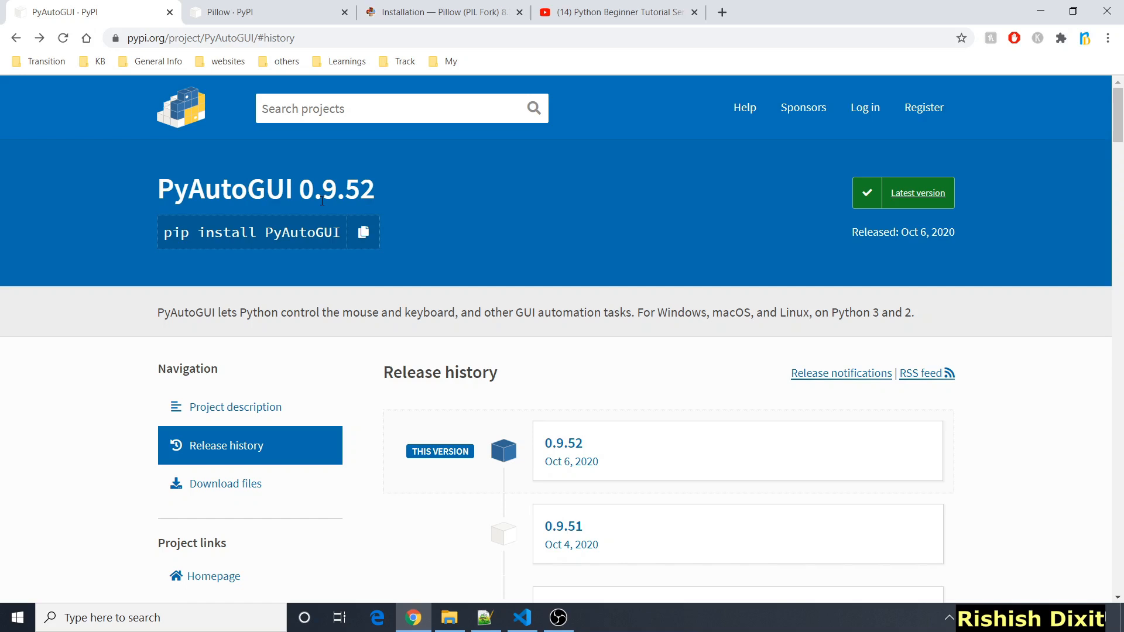
mouse_move(520, 392)
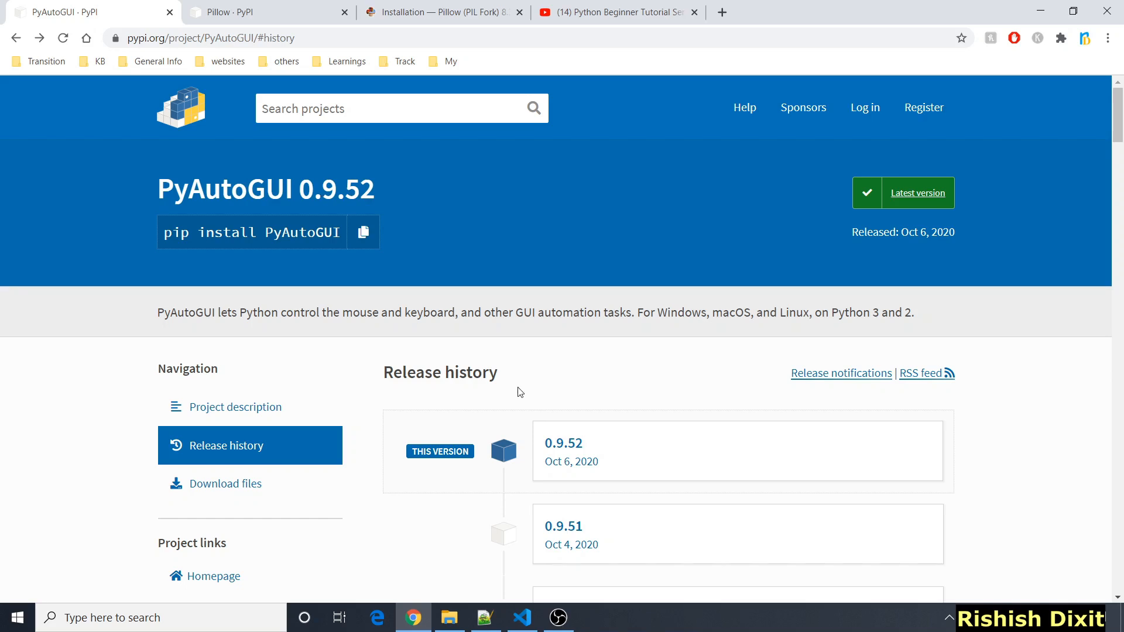
Scroll VS Code's pypy3 pyautogui install output down to Pillow's missing zlib error
click(522, 617)
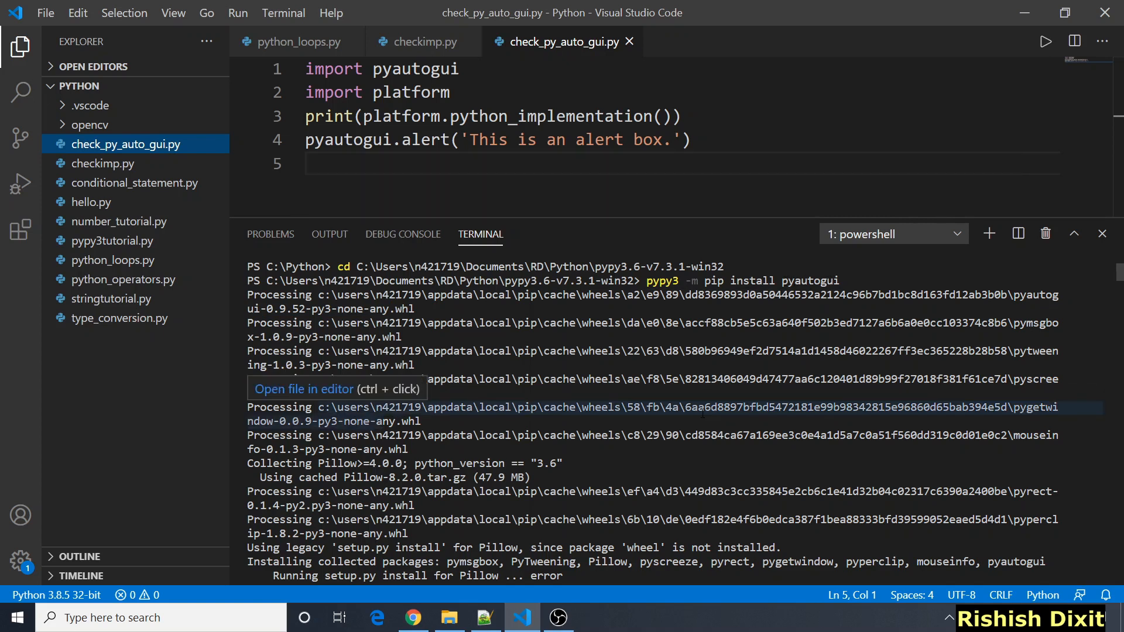
scroll(down, 3)
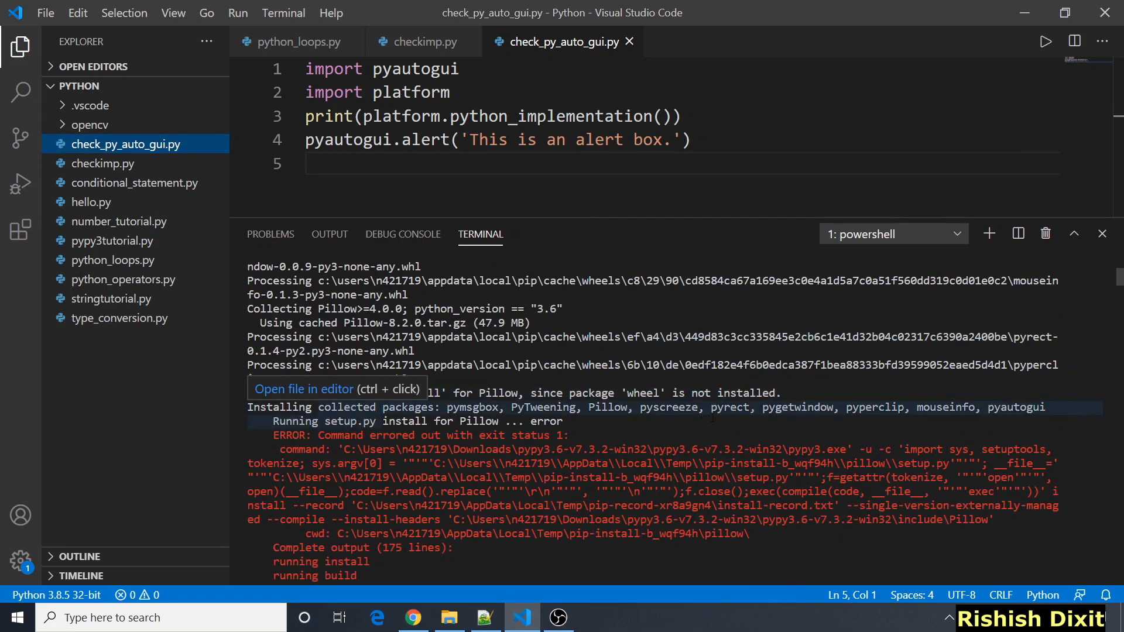
scroll(down, 3)
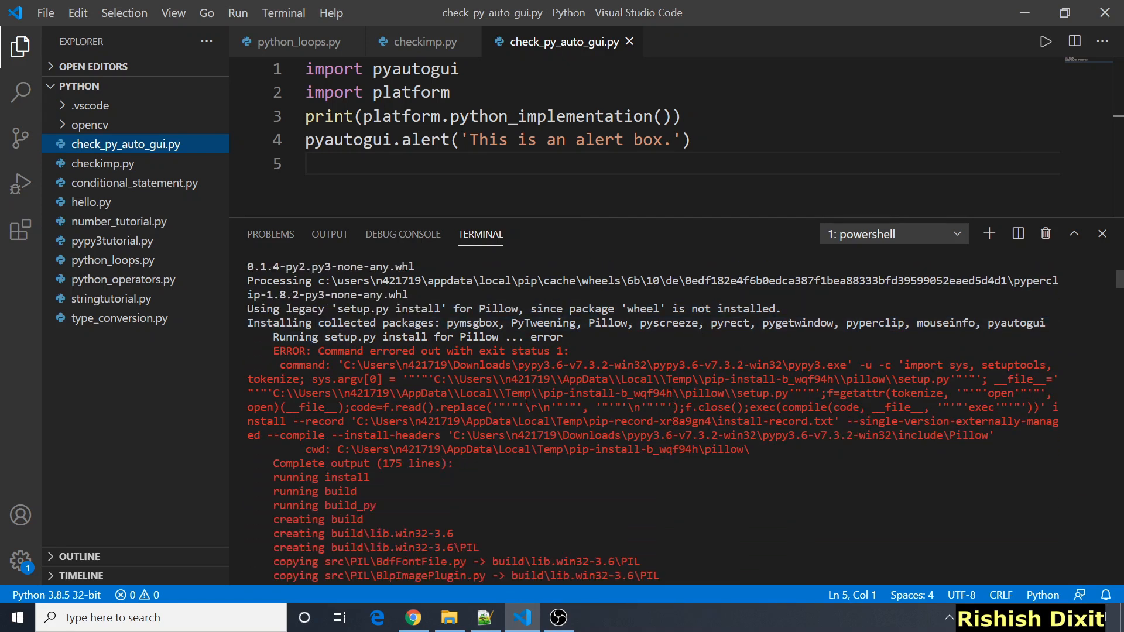
scroll(down, 3)
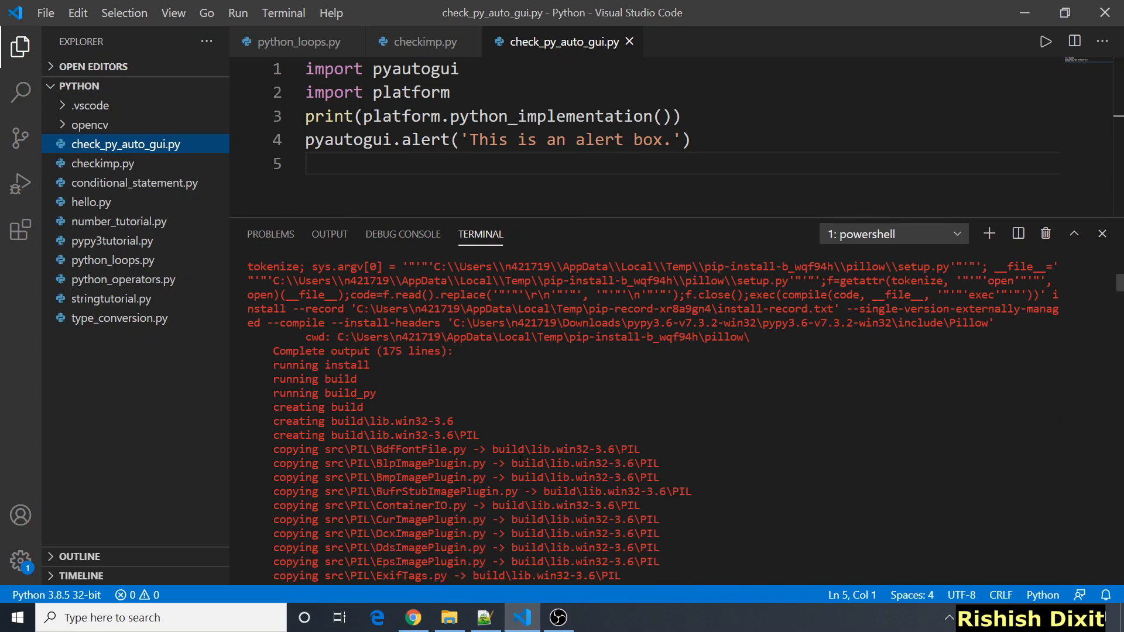
scroll(down, 3)
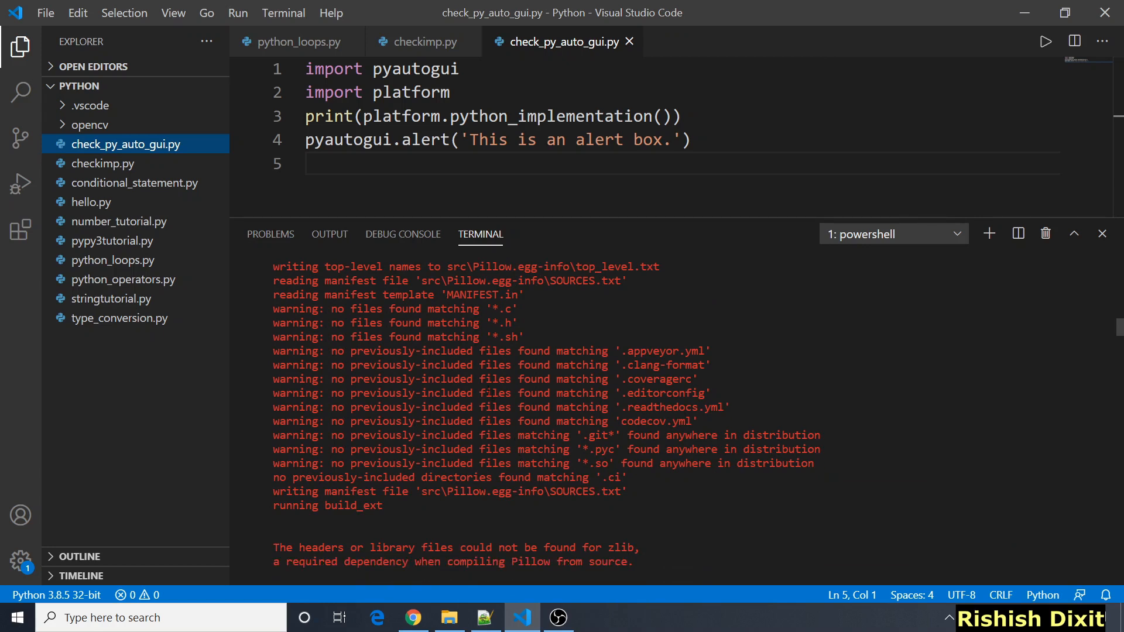
scroll(down, 3)
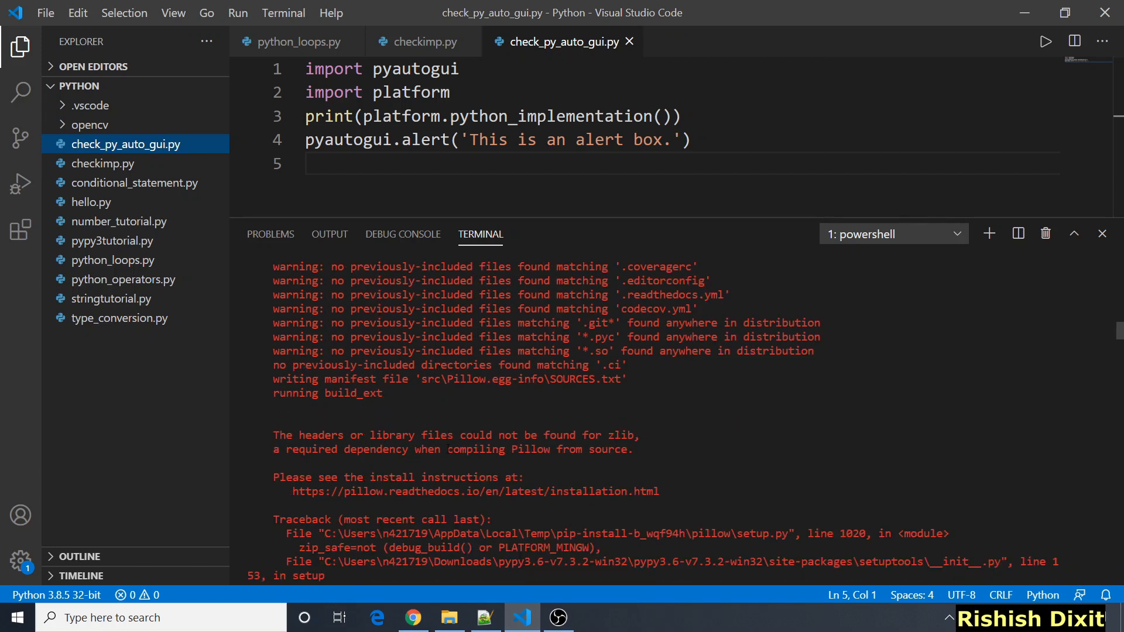
scroll(down, 3)
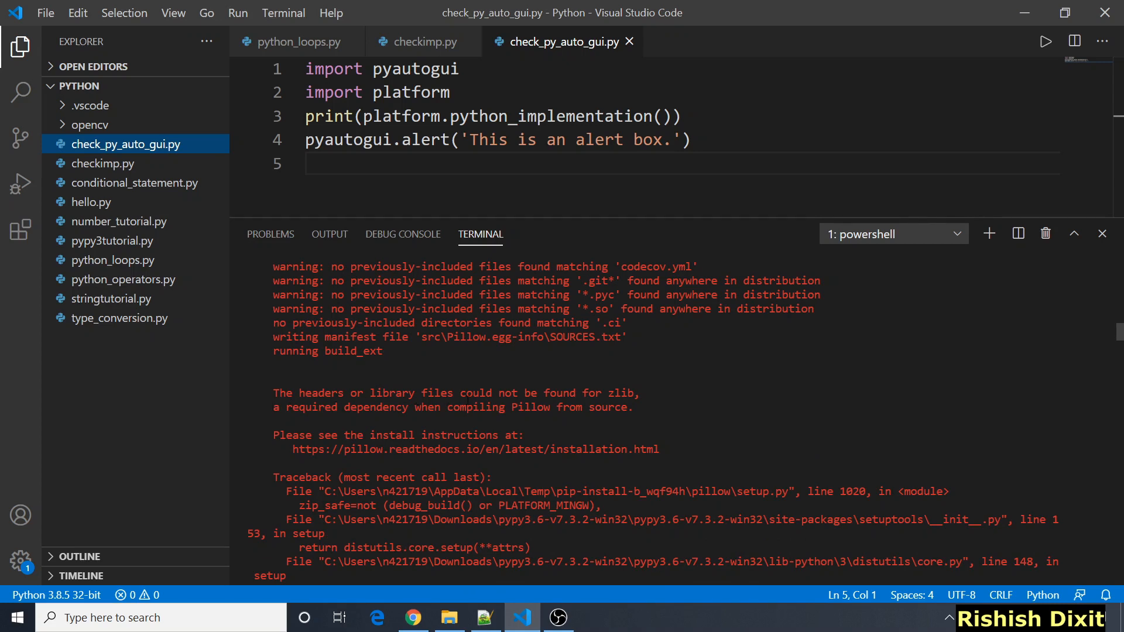
scroll(down, 3)
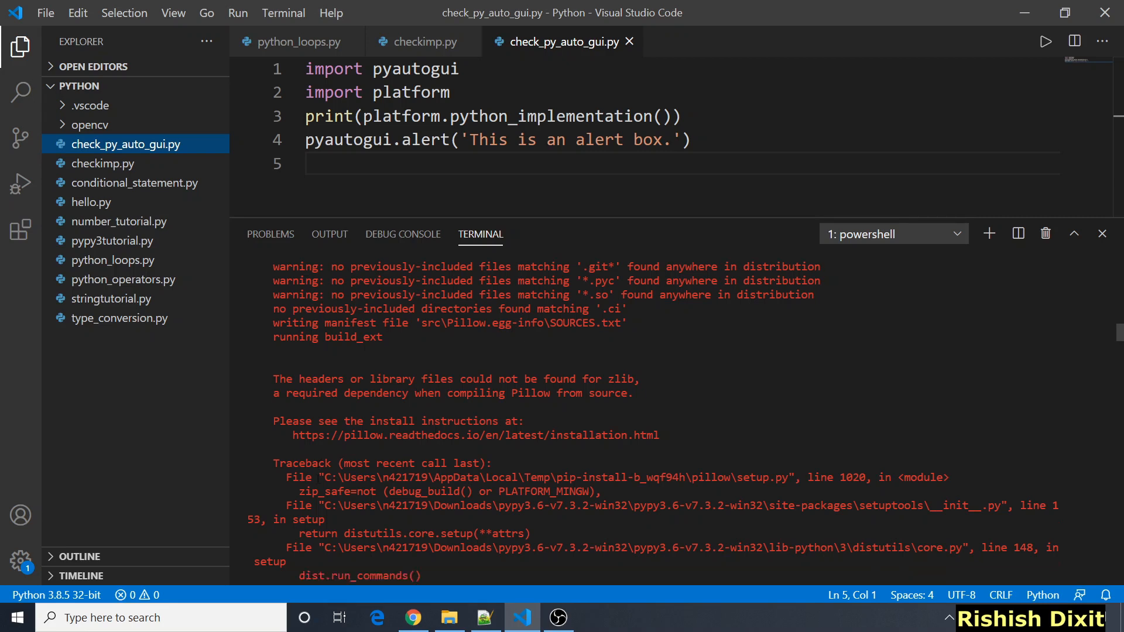
scroll(down, 3)
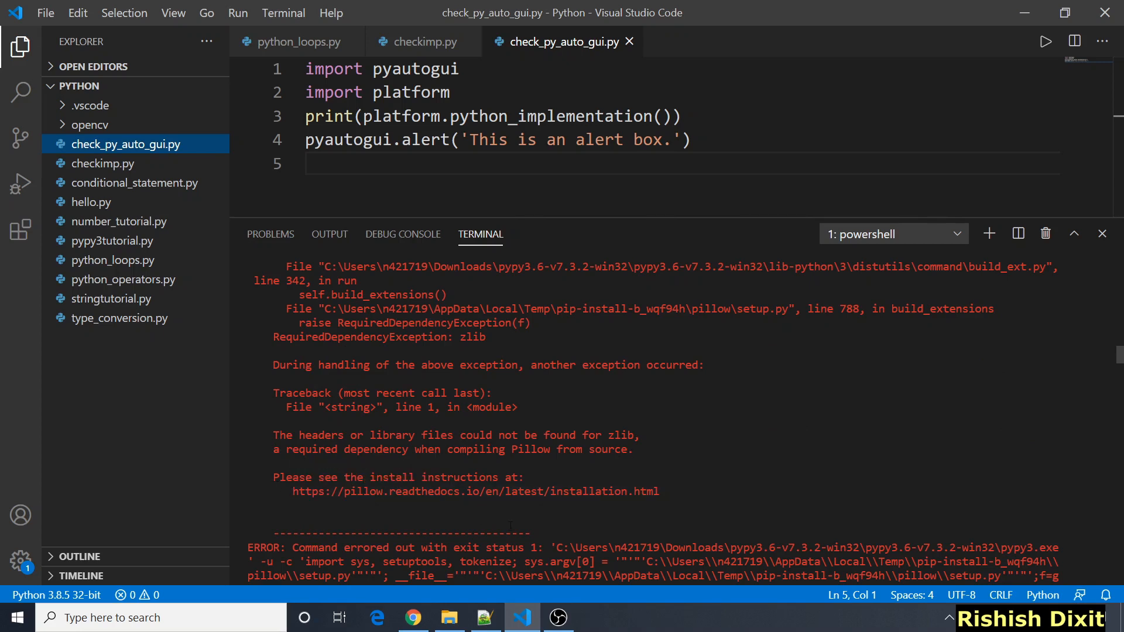
mouse_move(475, 491)
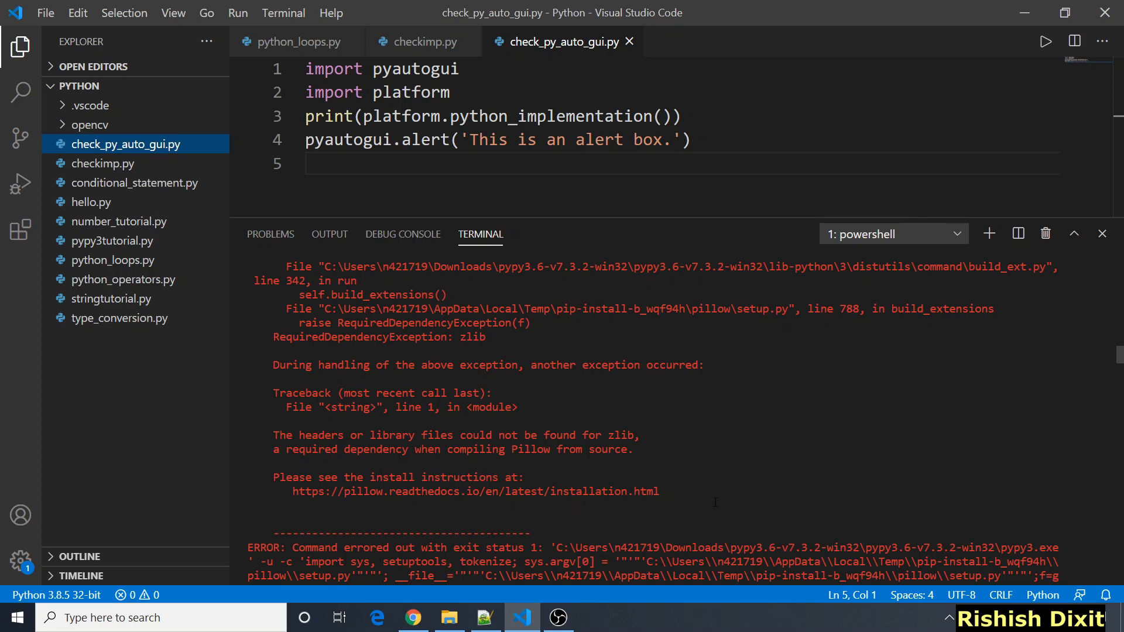
mouse_move(476, 491)
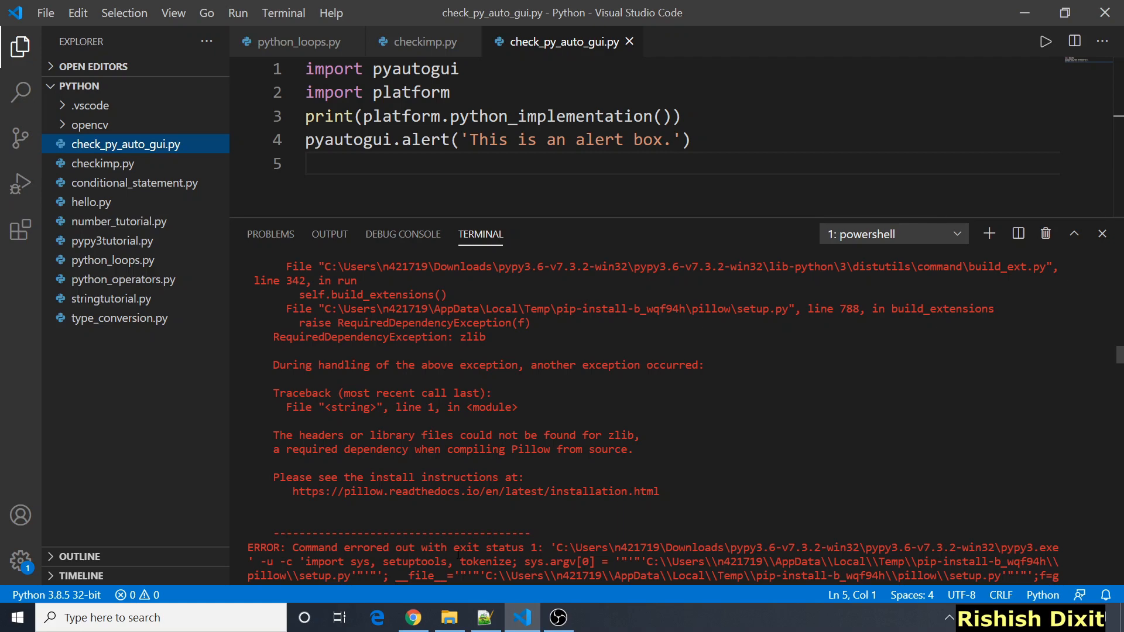
Bring up Chrome's Pillow PyPI release history and scroll through versions from 8.2.0
click(412, 617)
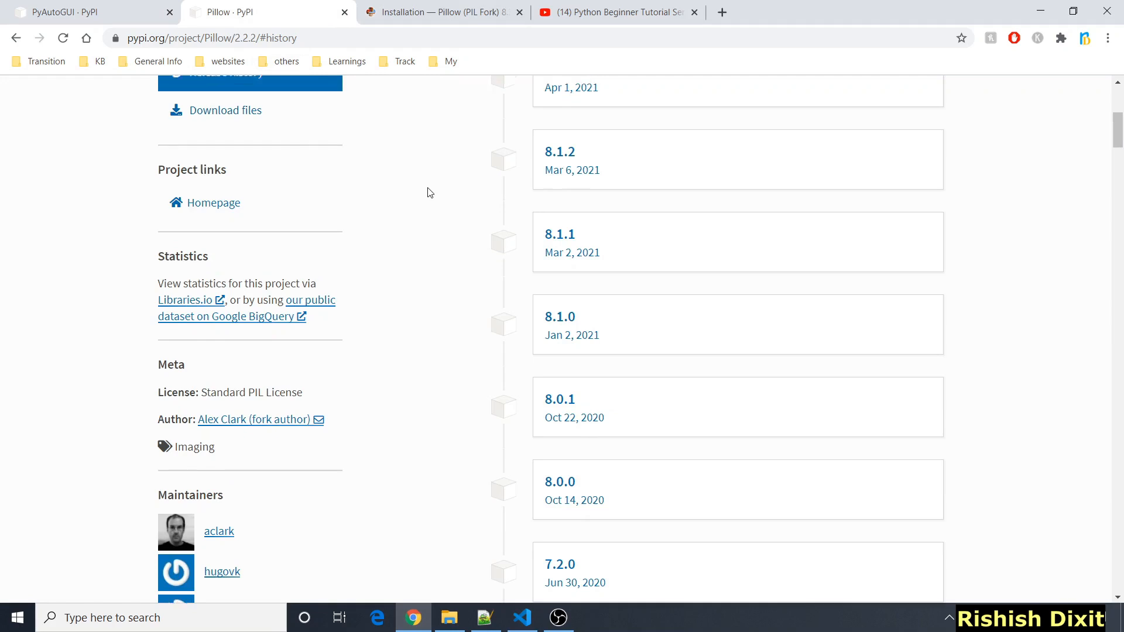
scroll(up, 3)
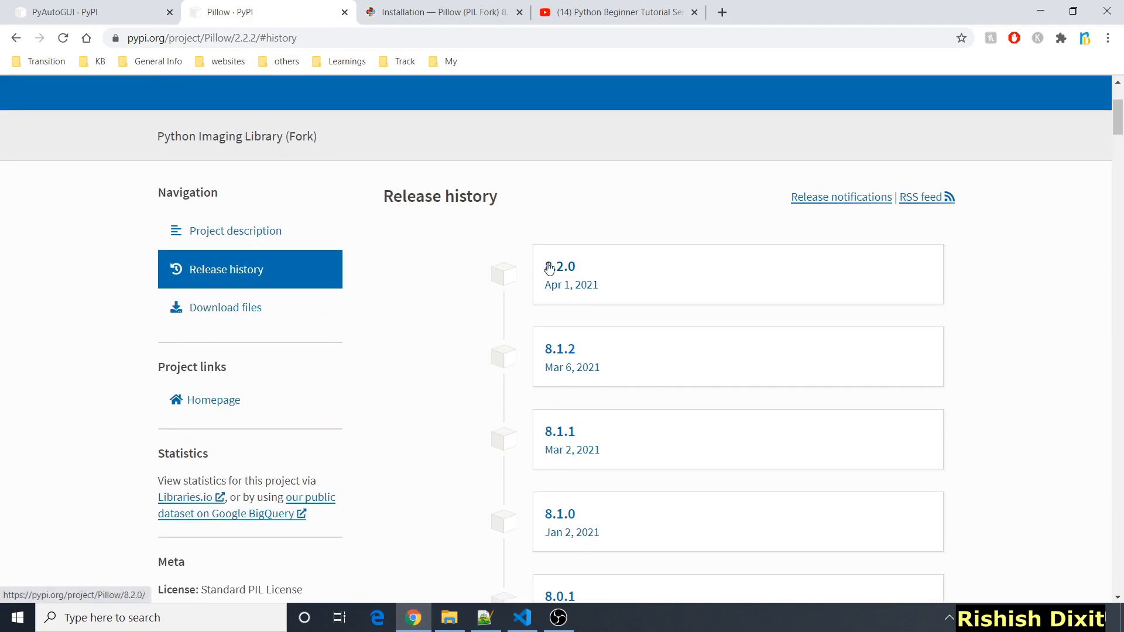
scroll(down, 3)
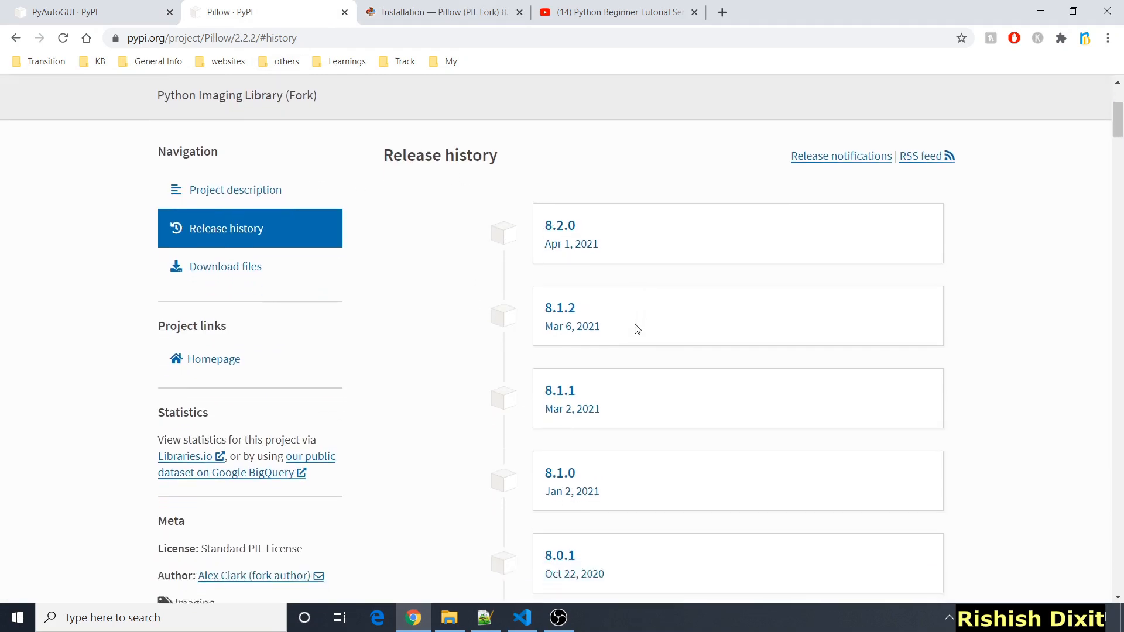
scroll(down, 3)
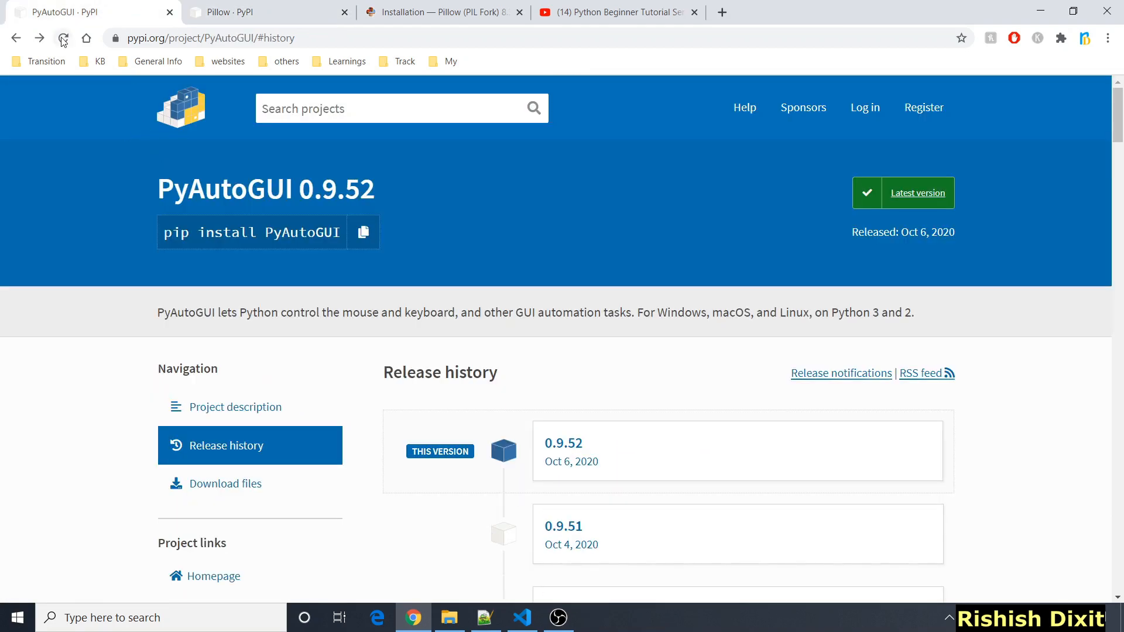
Scroll Pillow's release history to 8.0.0, then return to VS Code's terminal
scroll(down, 3)
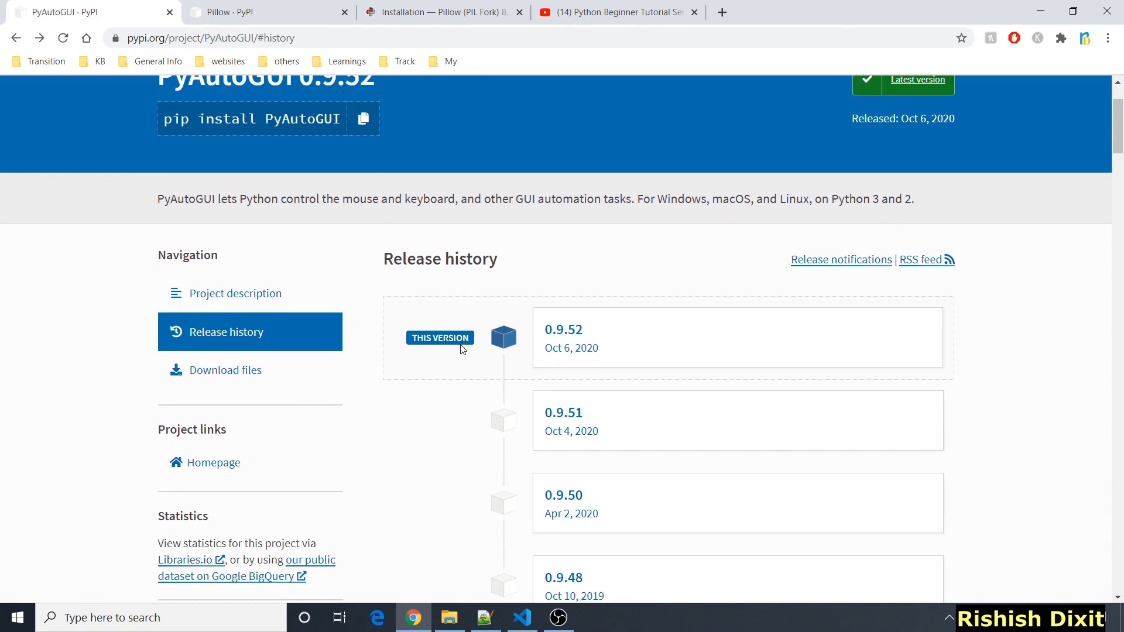
scroll(down, 3)
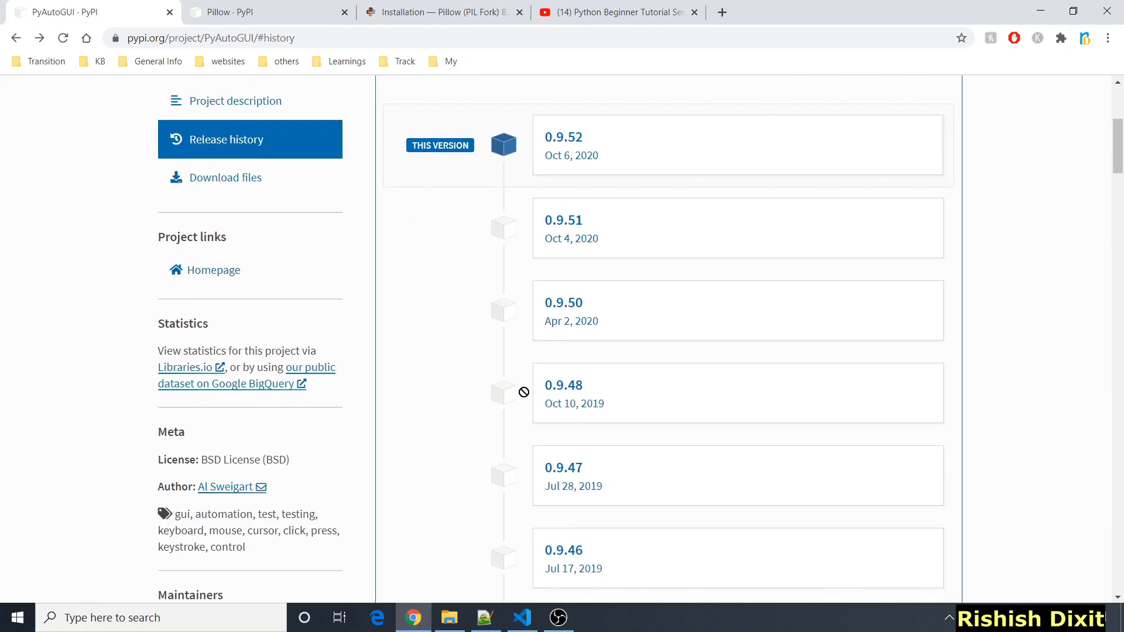
mouse_move(439, 349)
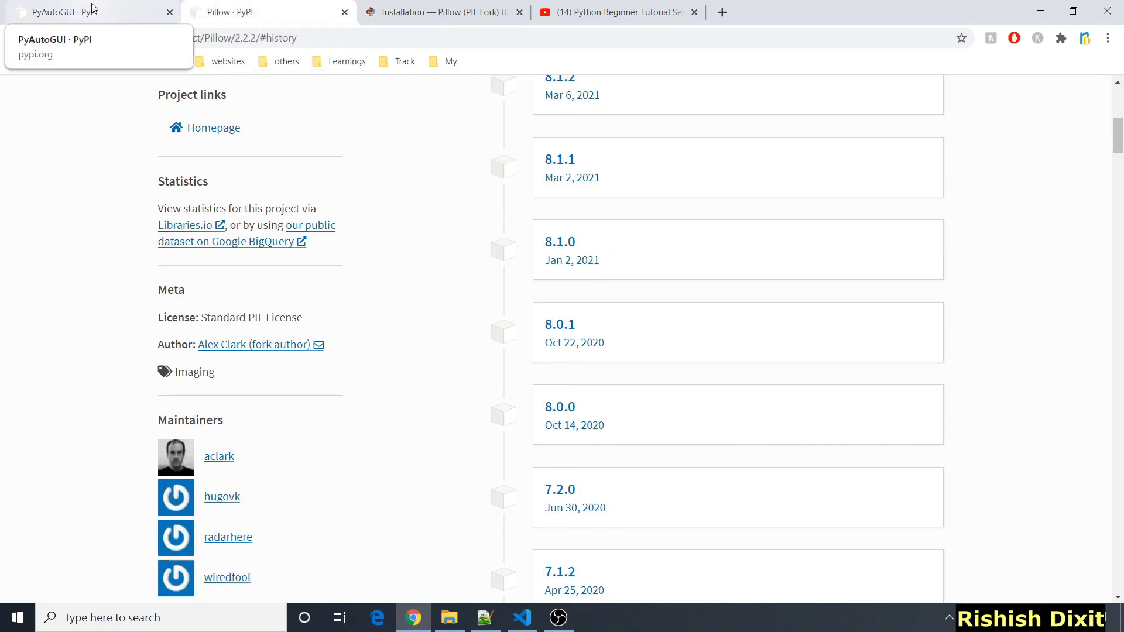
mouse_move(419, 528)
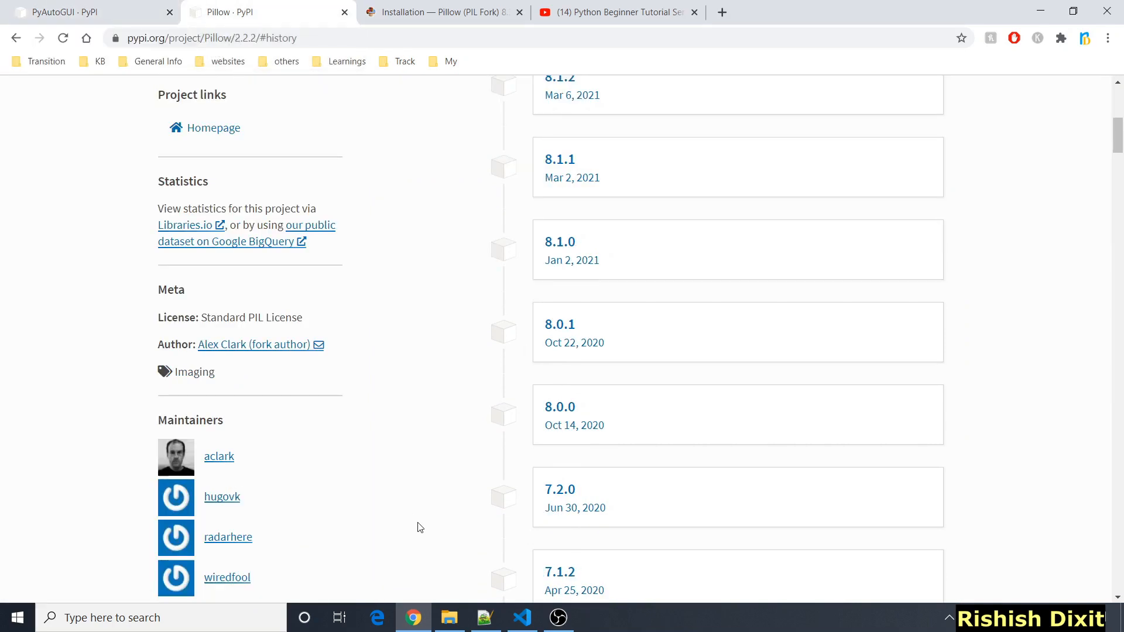
click(521, 617)
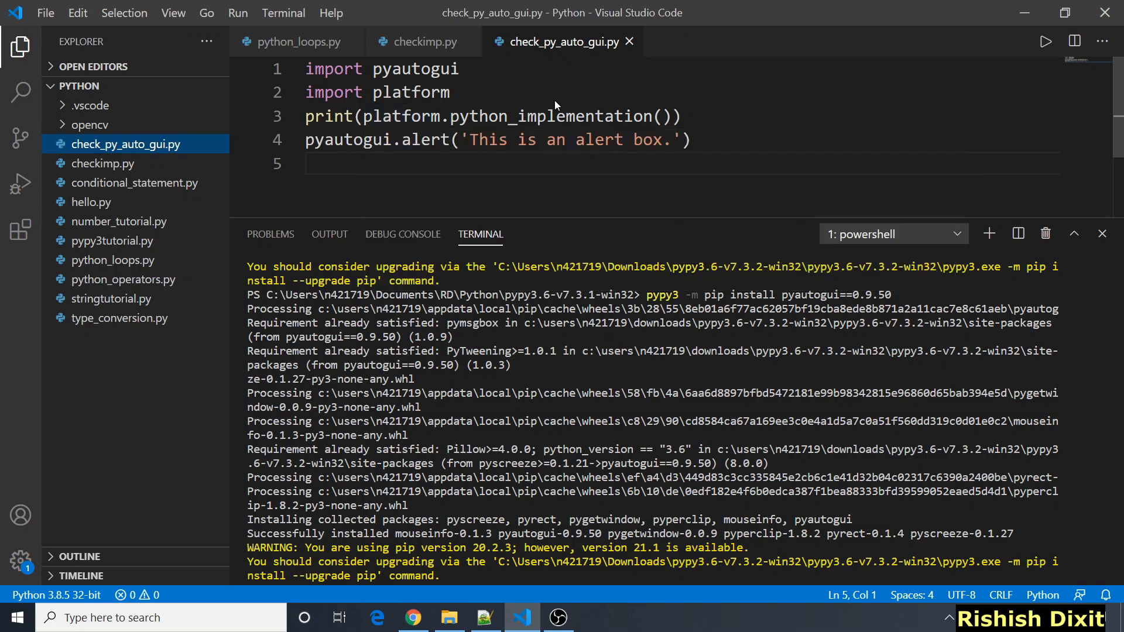
mouse_move(704, 122)
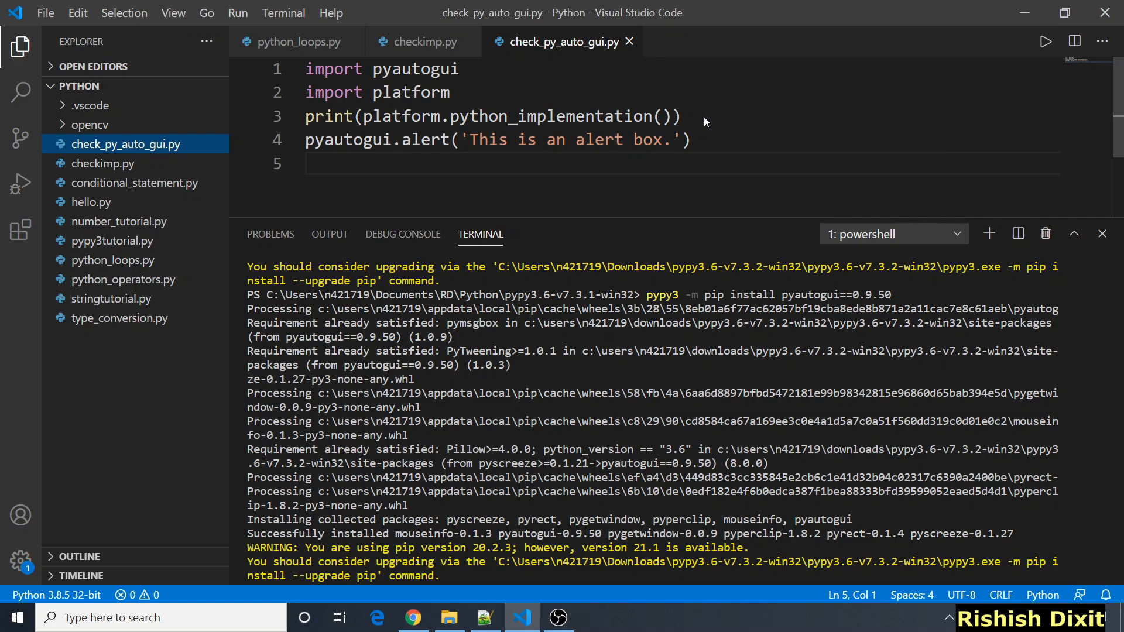
mouse_move(398, 154)
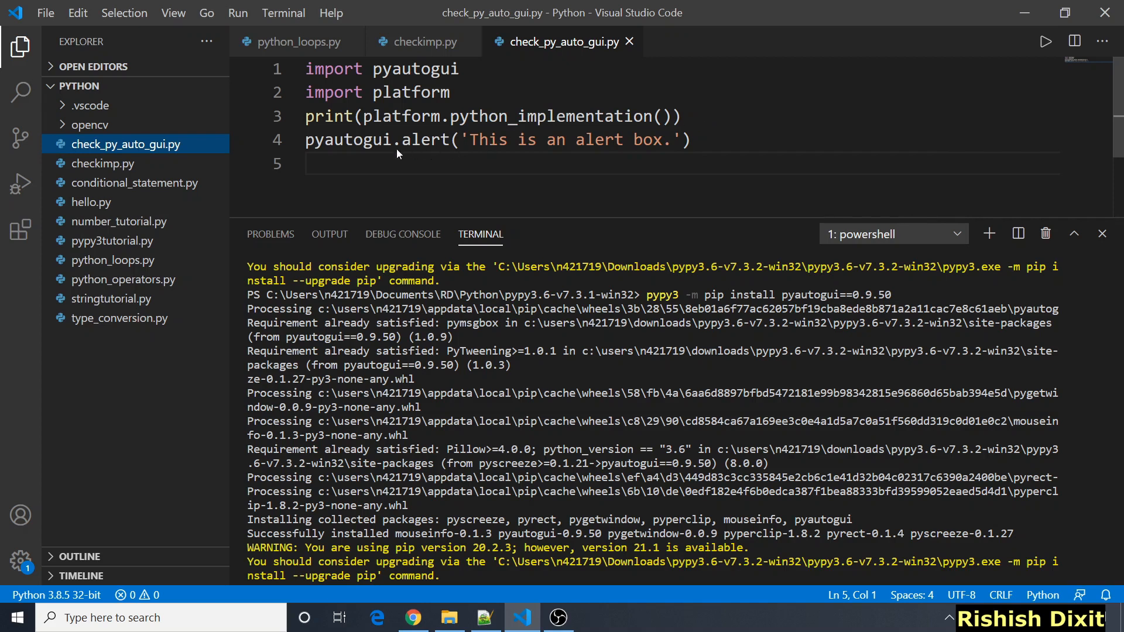
mouse_move(454, 158)
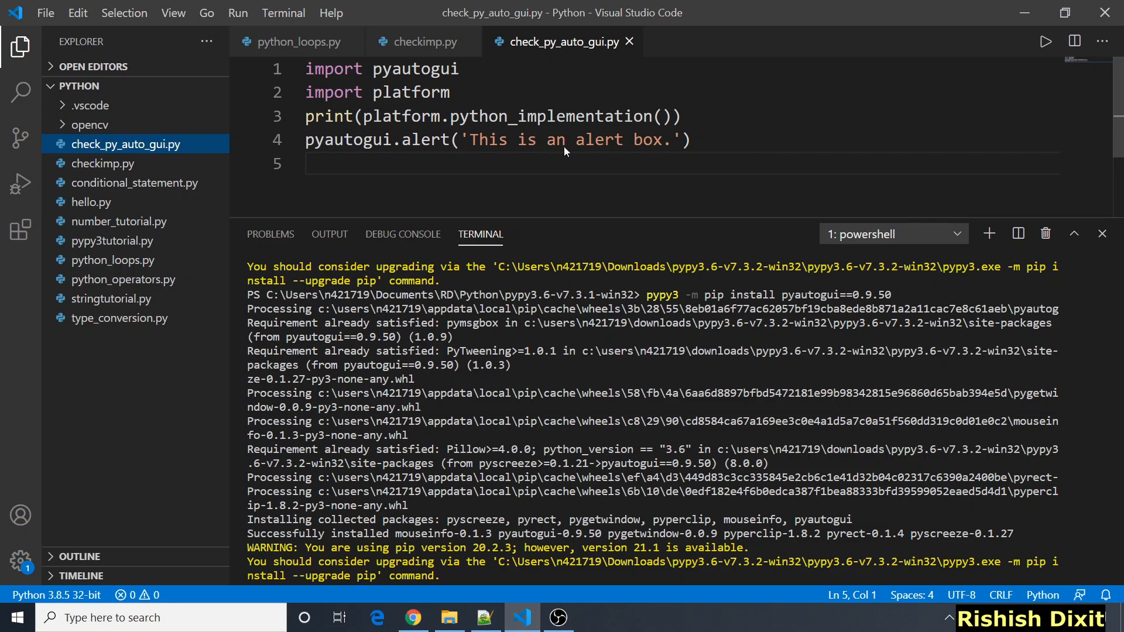
mouse_move(1046, 54)
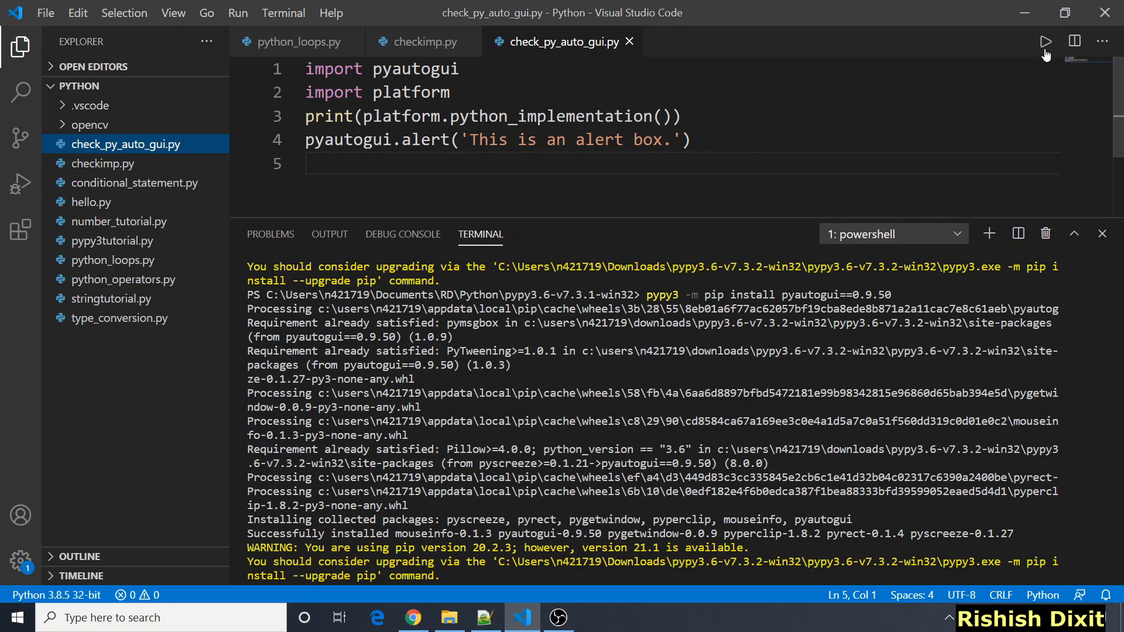
Run the alert-box script, confirm Output reports PyPy, and click OK on the alert
click(329, 233)
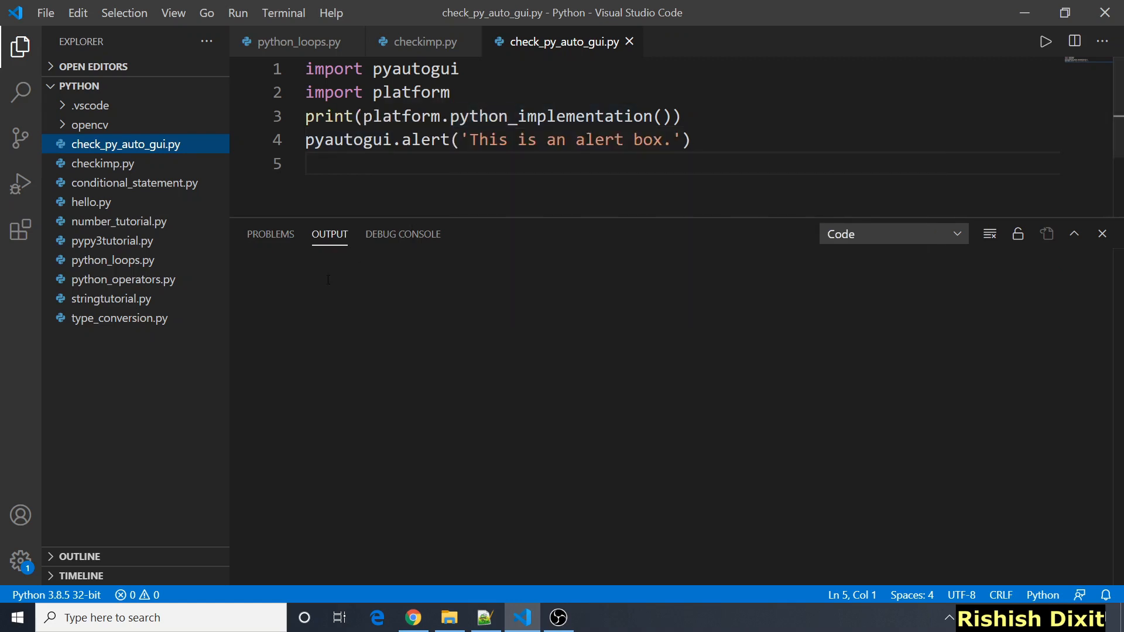
click(1044, 41)
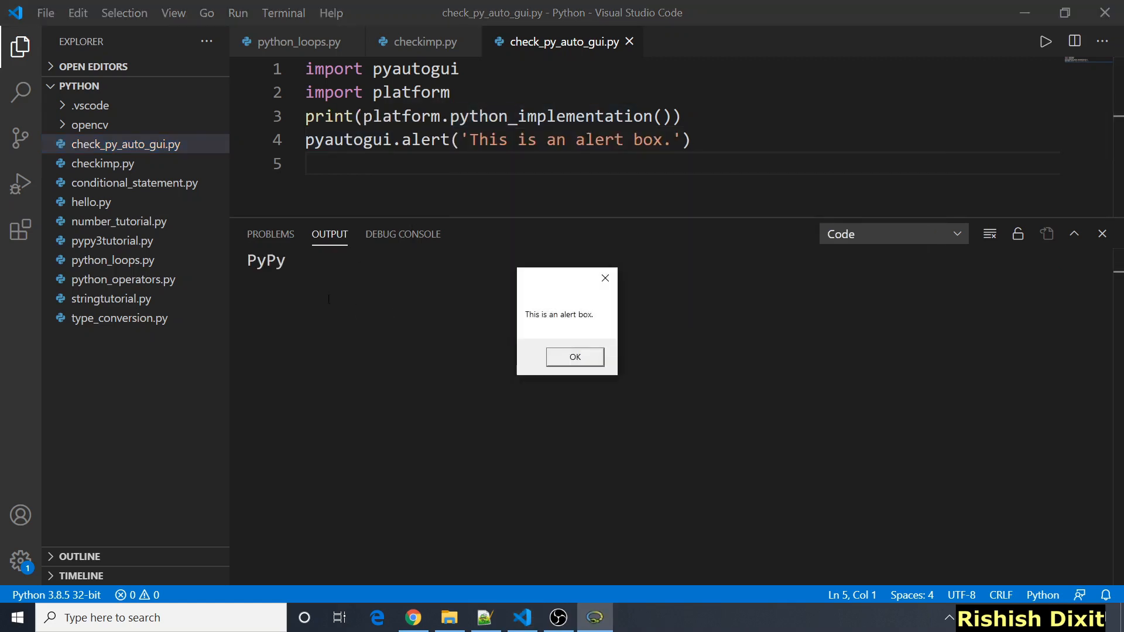
mouse_move(544, 330)
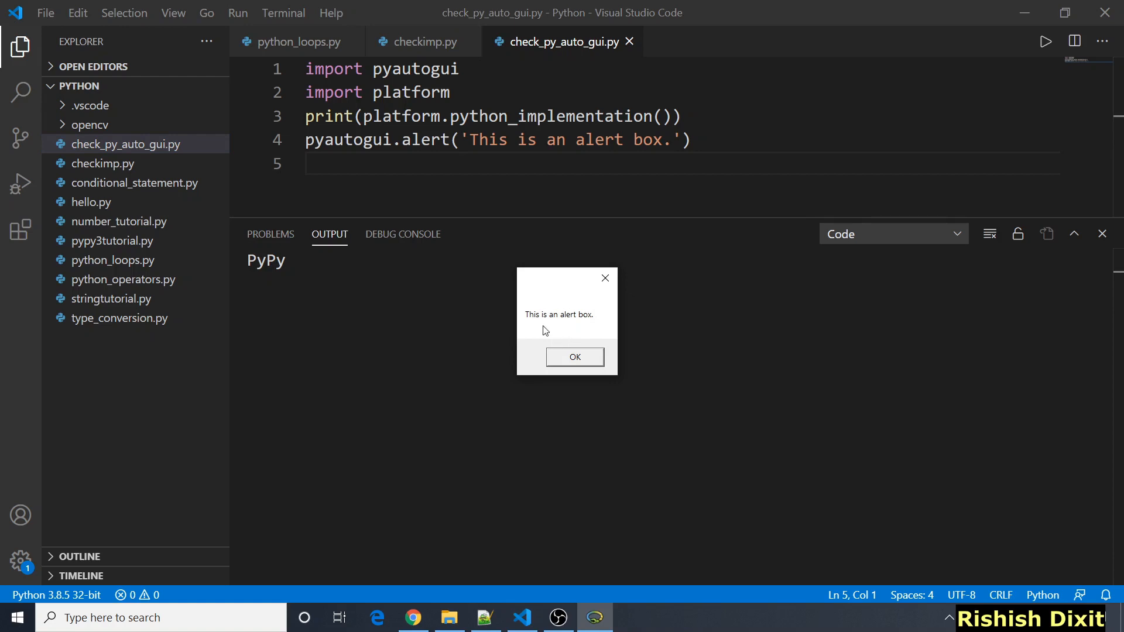
mouse_move(642, 470)
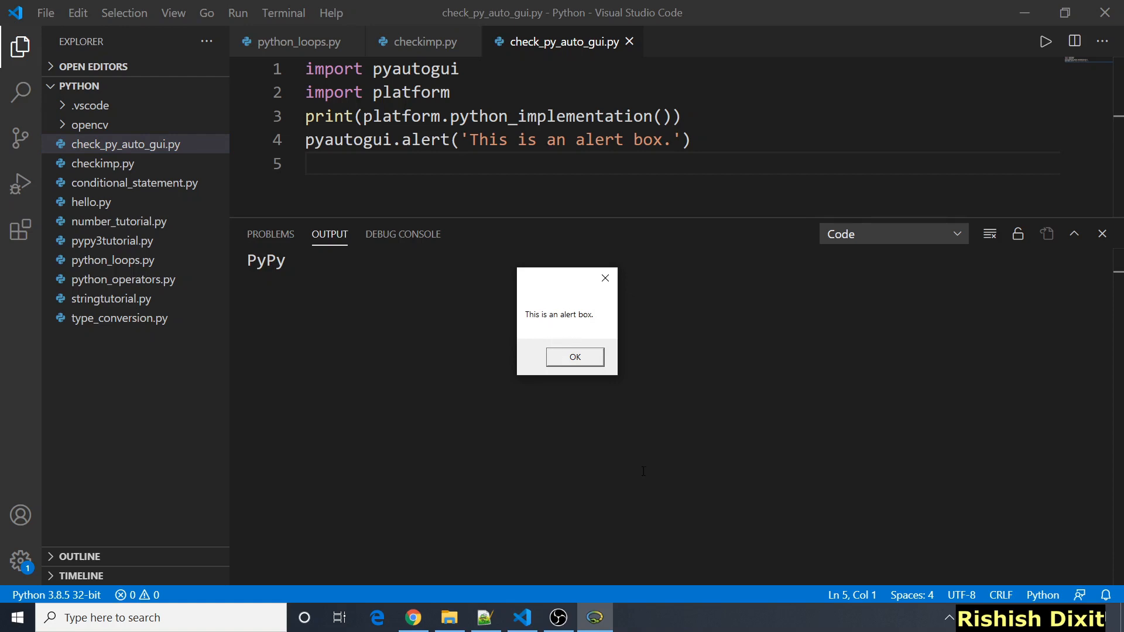
mouse_move(608, 403)
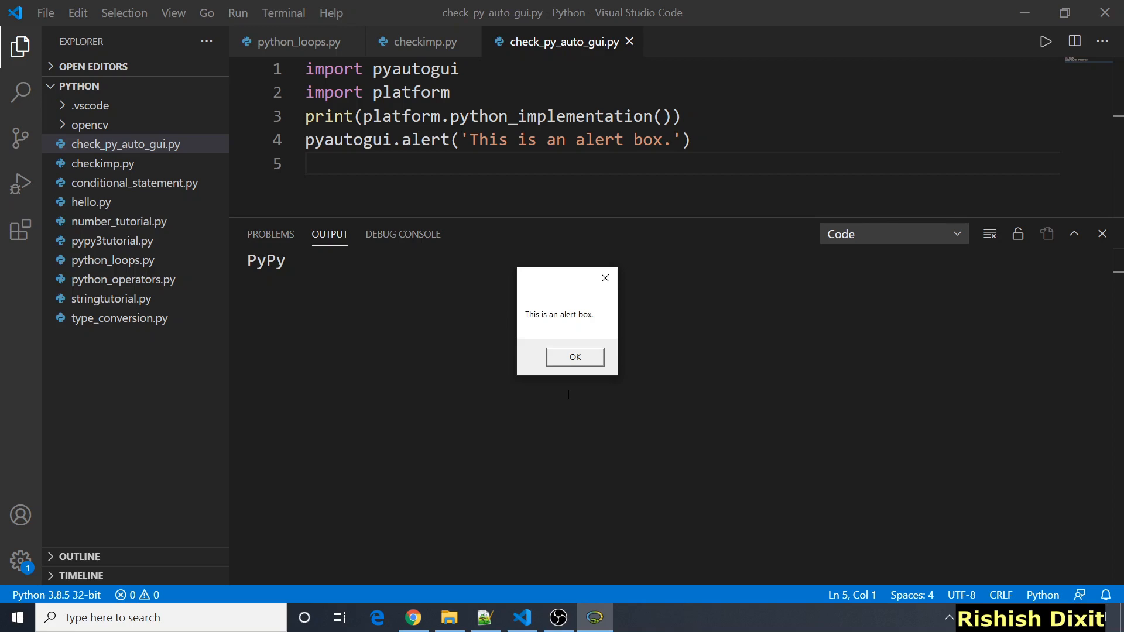
click(574, 357)
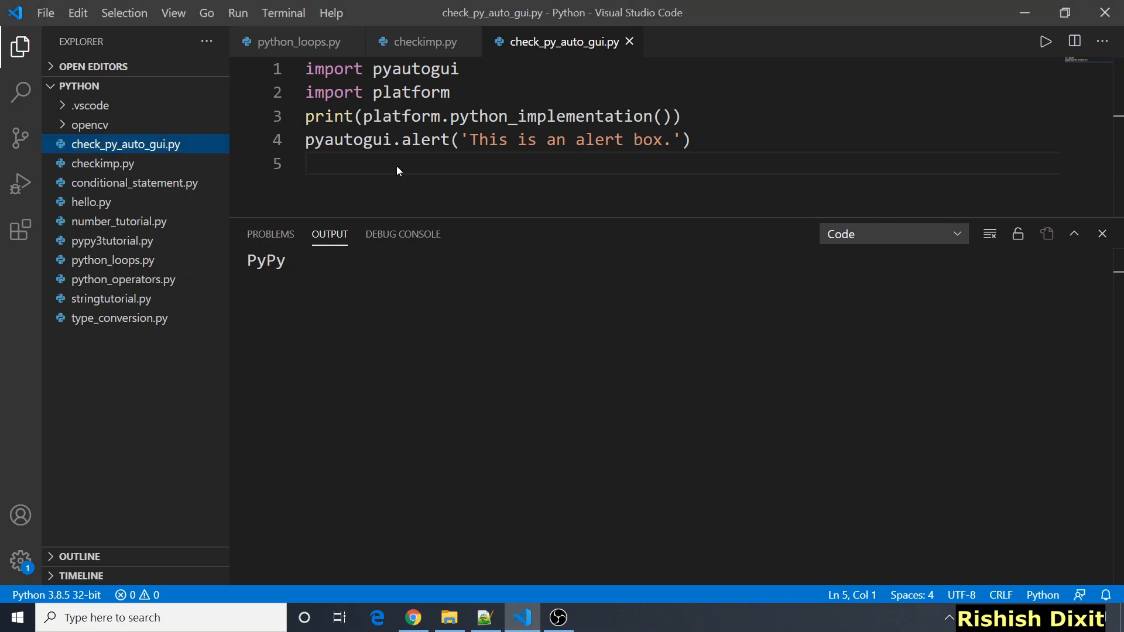
mouse_move(77, 13)
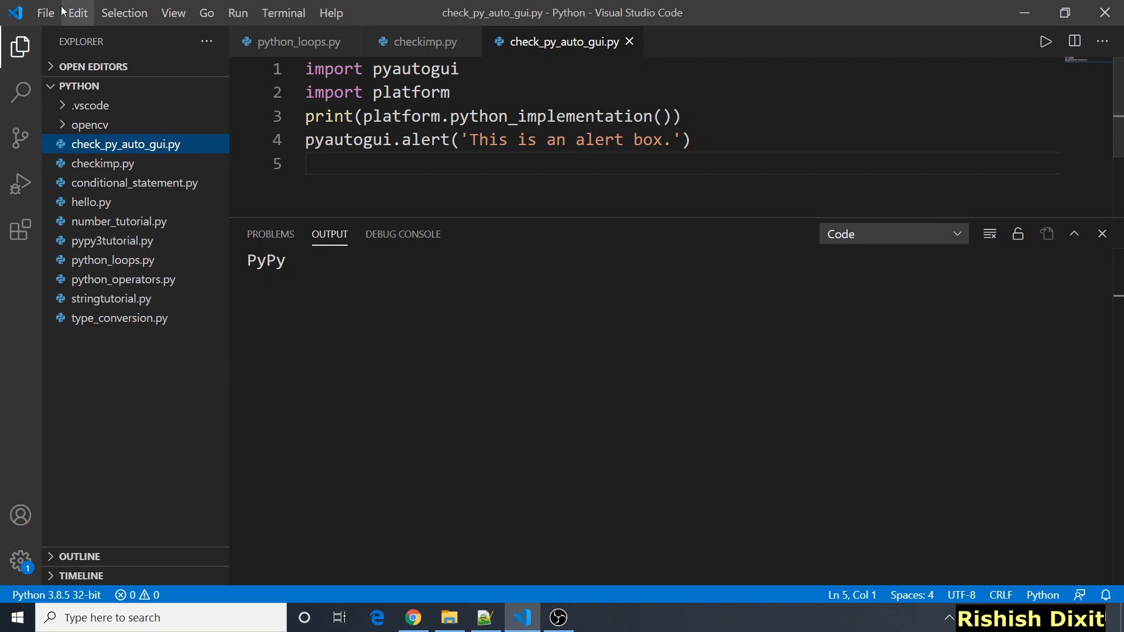
Replace pypy3 with python in Code Runner's executorMap, found via 'code-runner:exec' settings search
click(45, 12)
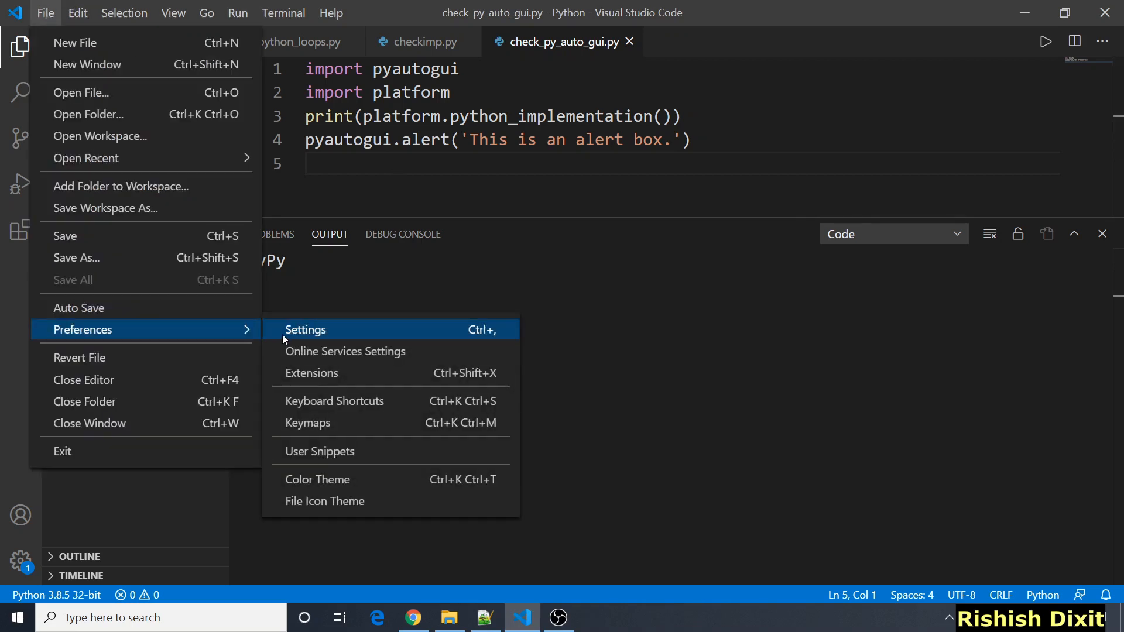
click(306, 329)
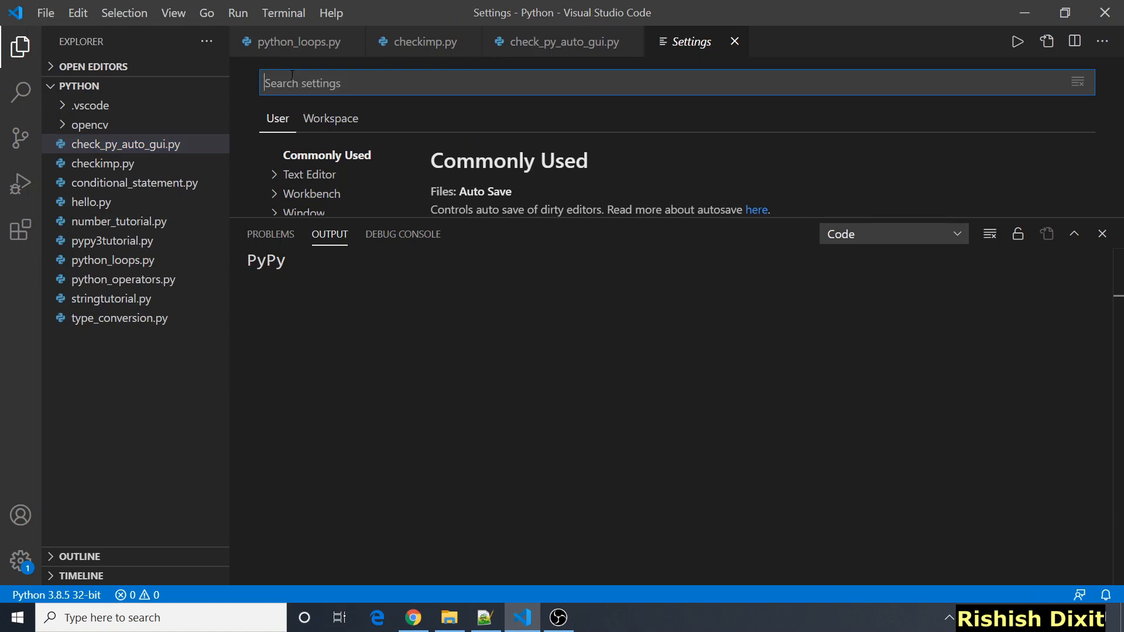
text(code-)
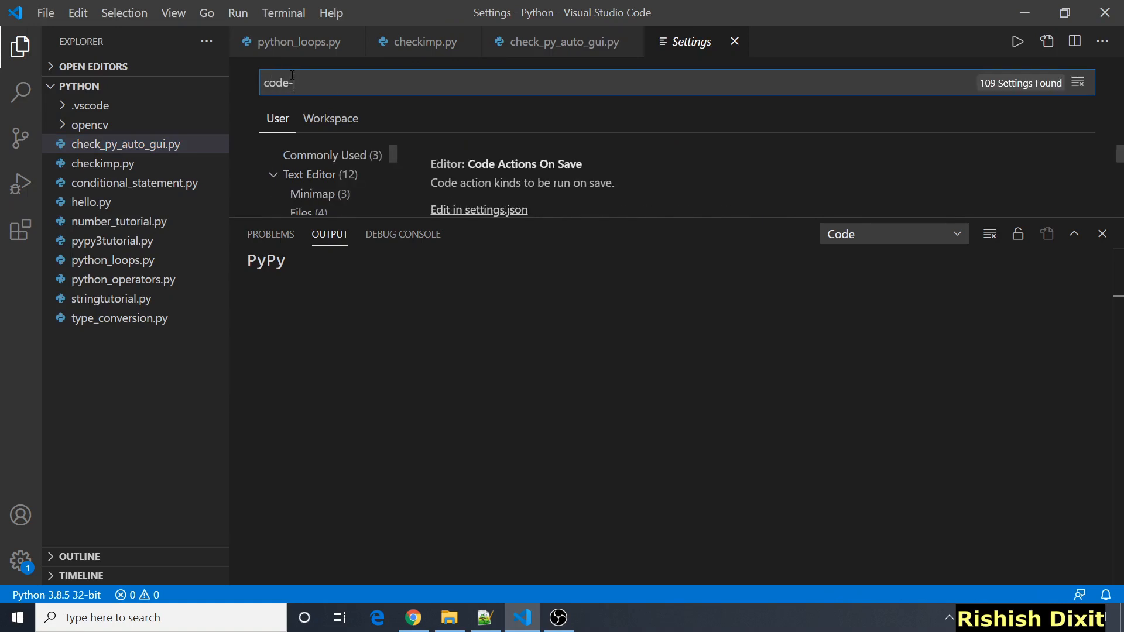
text(runner:exec)
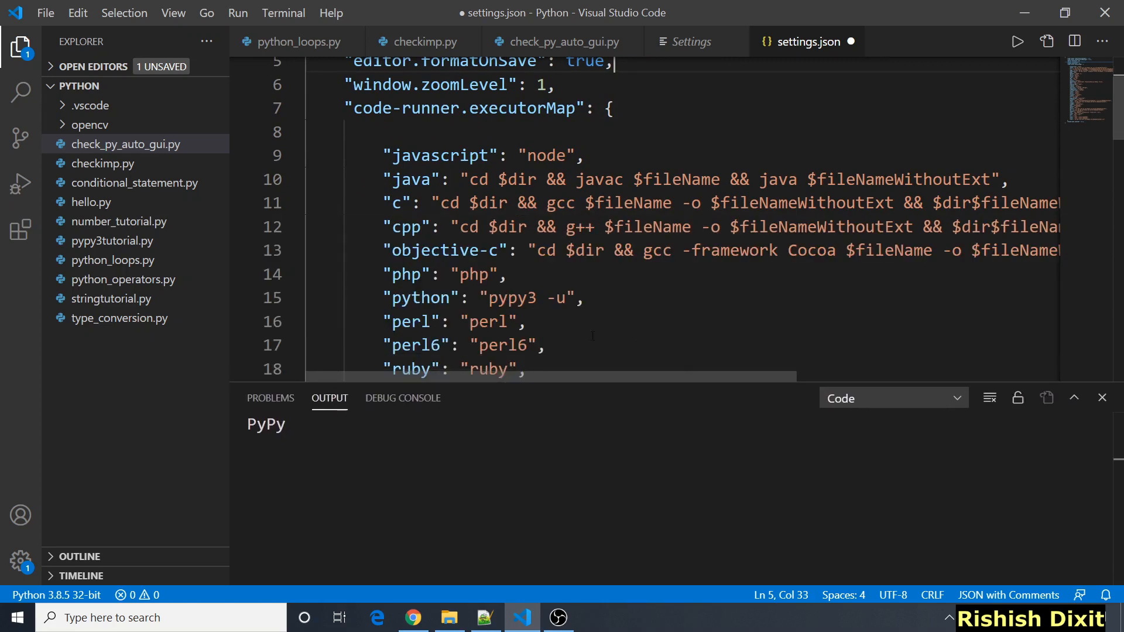
double_click(511, 297)
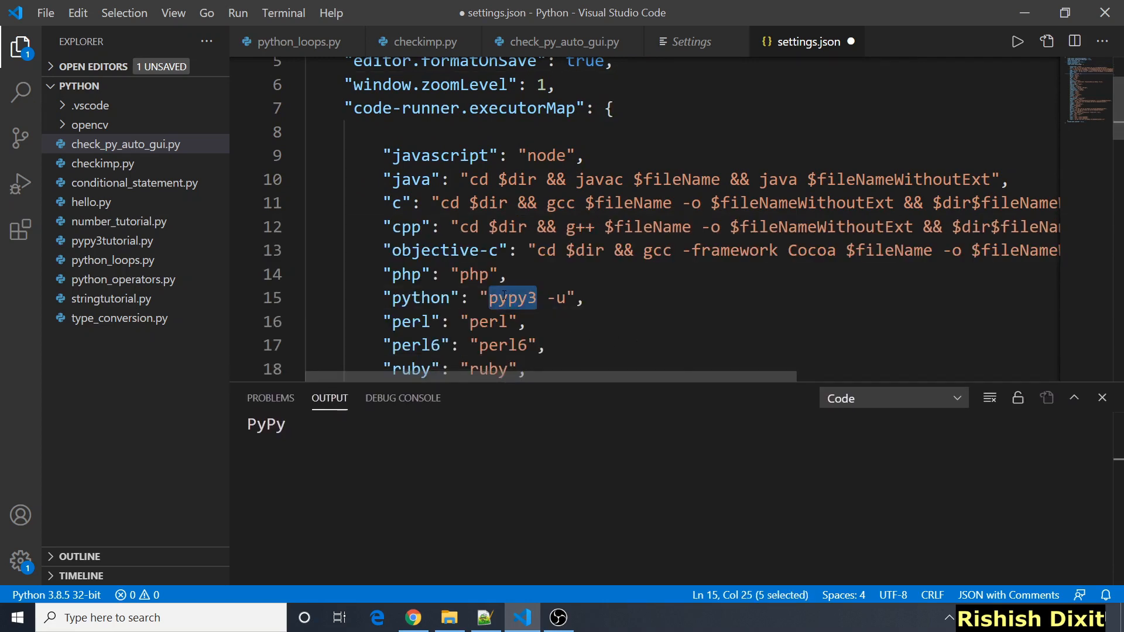
text(pytho)
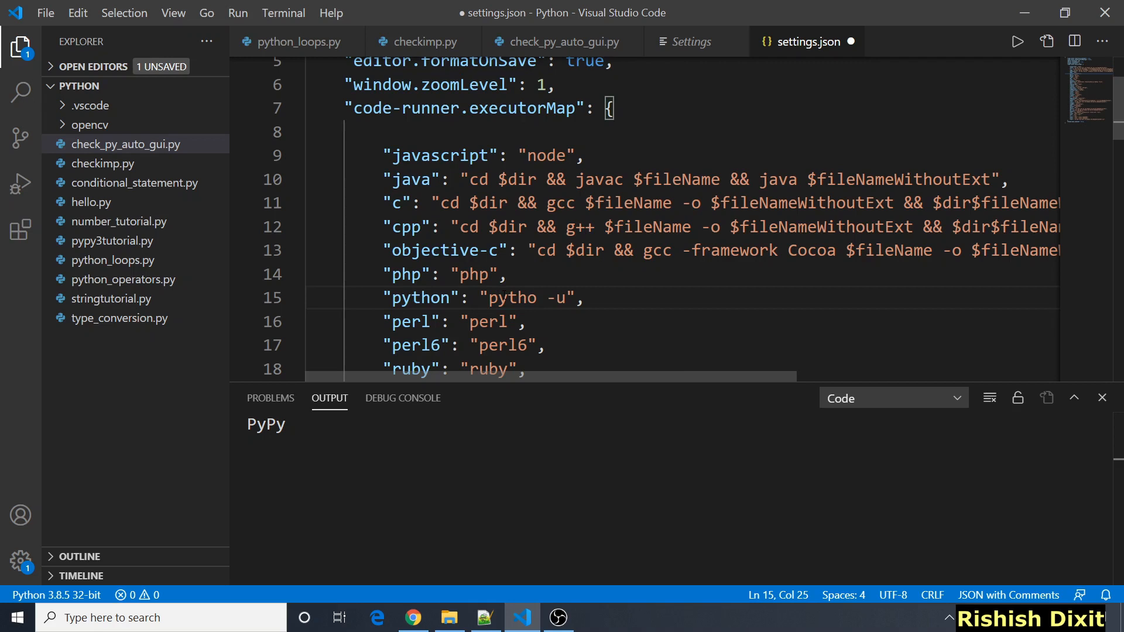
click(563, 41)
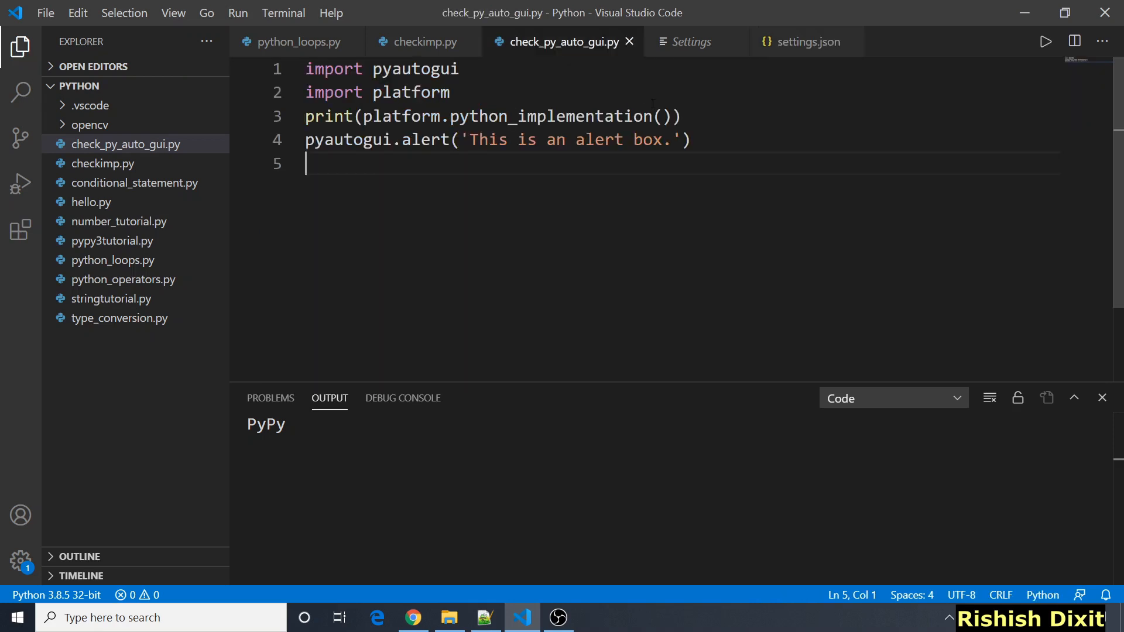
mouse_move(609, 311)
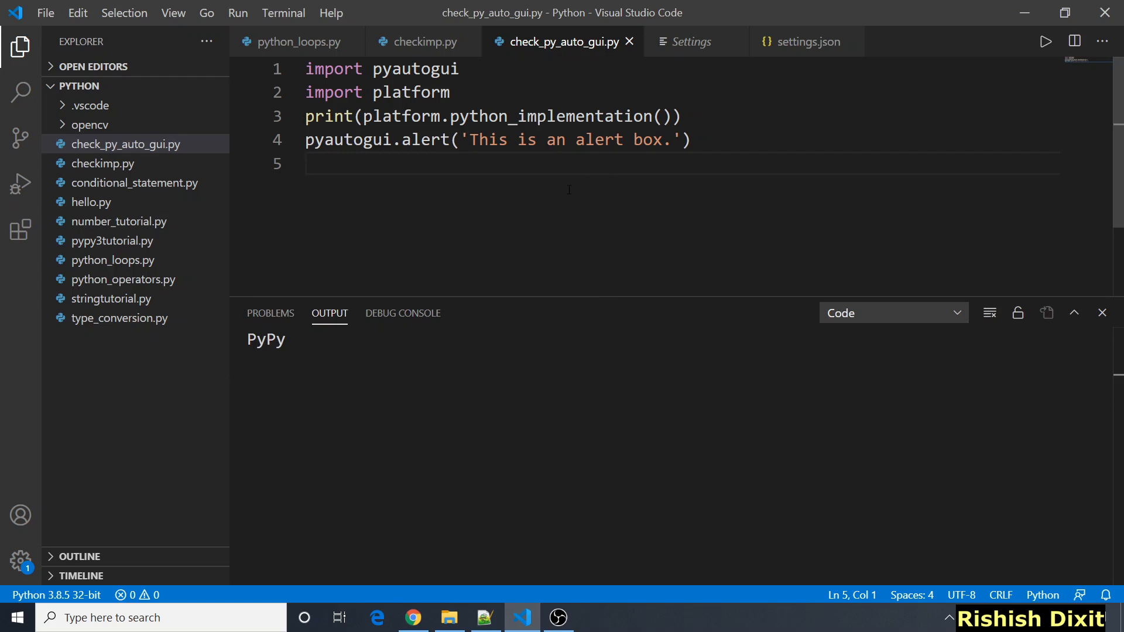
mouse_move(419, 92)
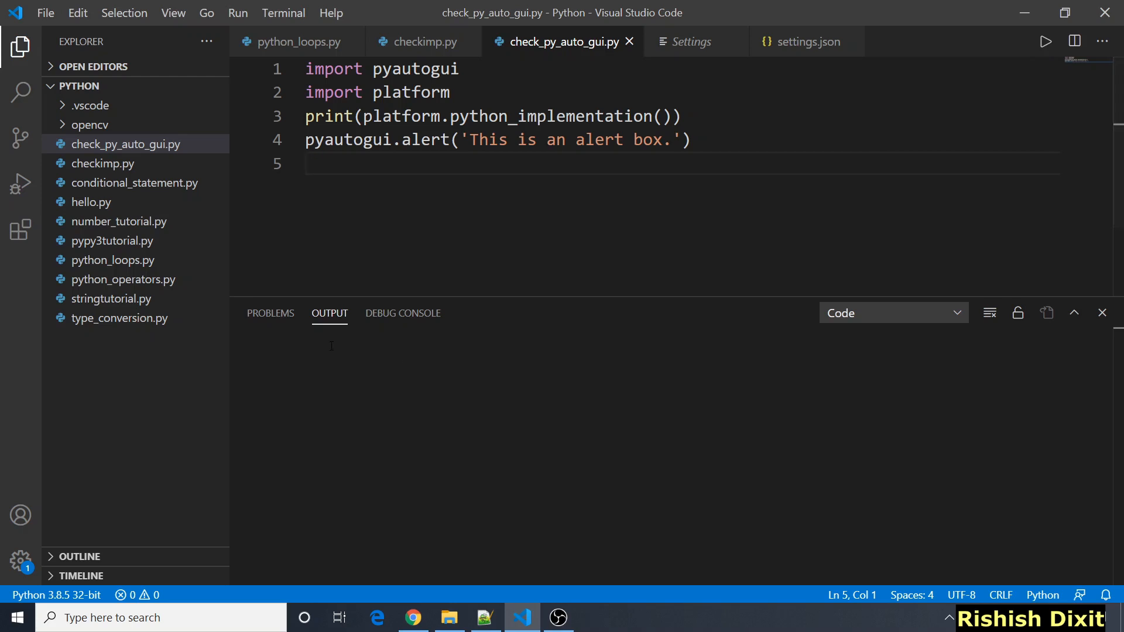
Rerun check_py_auto_gui.py, see CPython in Output, and click OK on the alert
click(1045, 41)
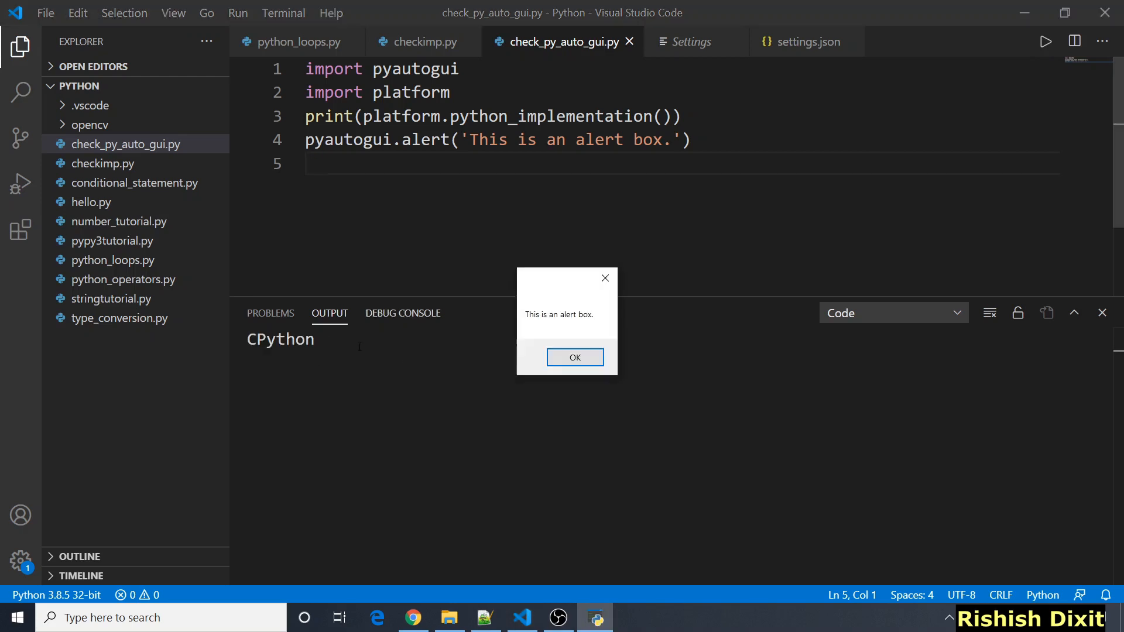
mouse_move(527, 327)
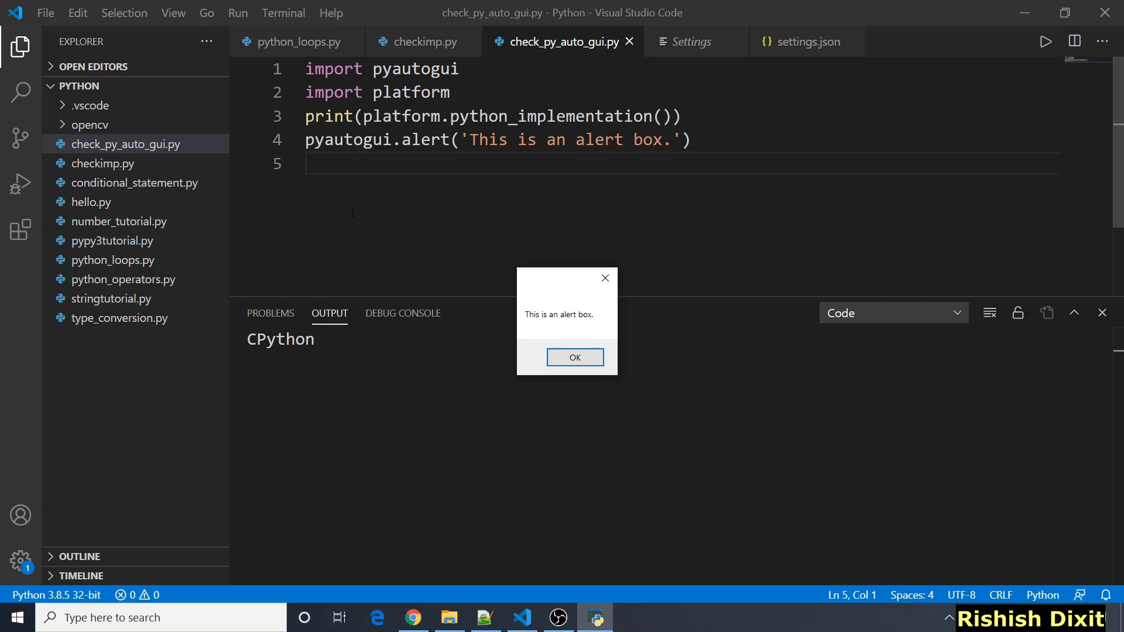
click(574, 357)
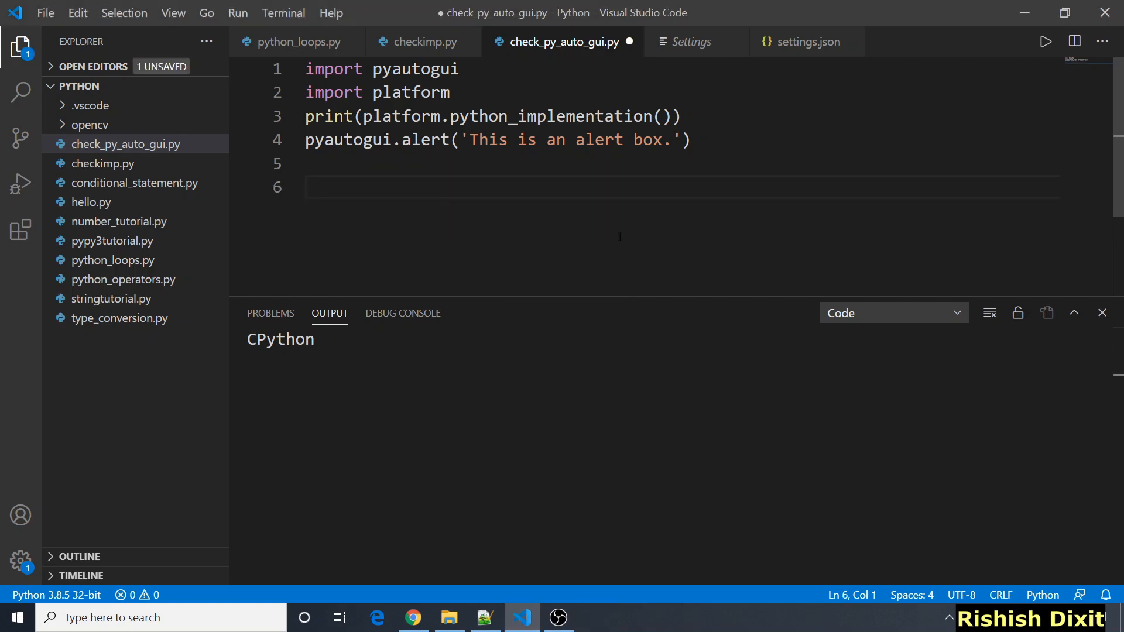
Type 'pypy3 -m pip install pillow==8.0.0' on the empty line below the code
click(309, 187)
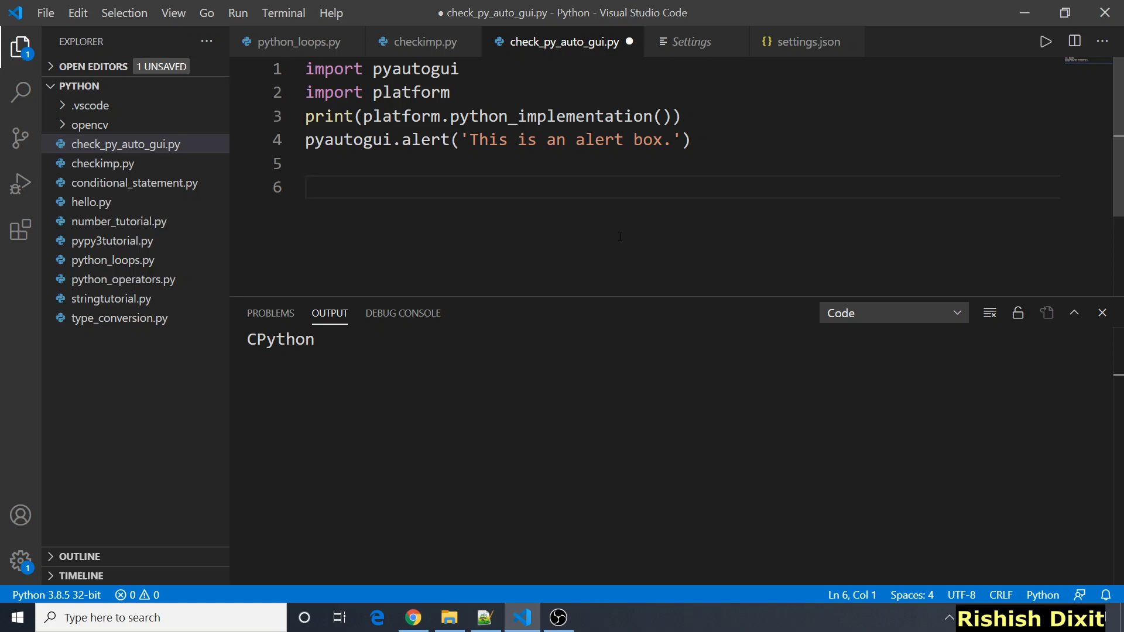
text(pypy3 -m pip install pillow==8.0.0)
text(pypy3 -m pip install pyautogui==0.9.50)
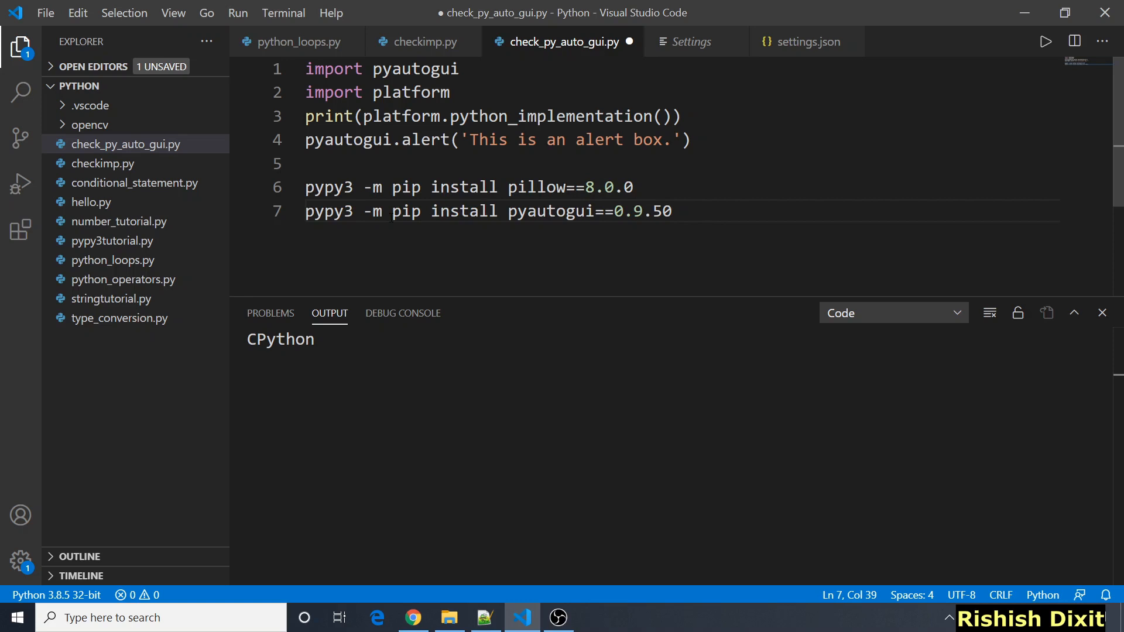